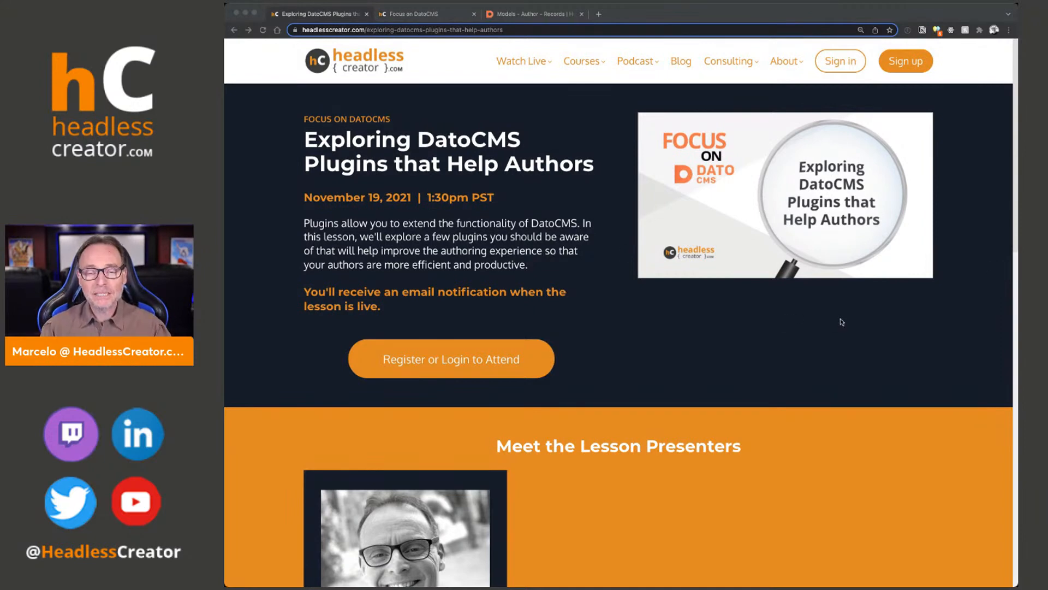
Scroll through the DatoCMS course page on the Headless Creator site
scroll(down, 3)
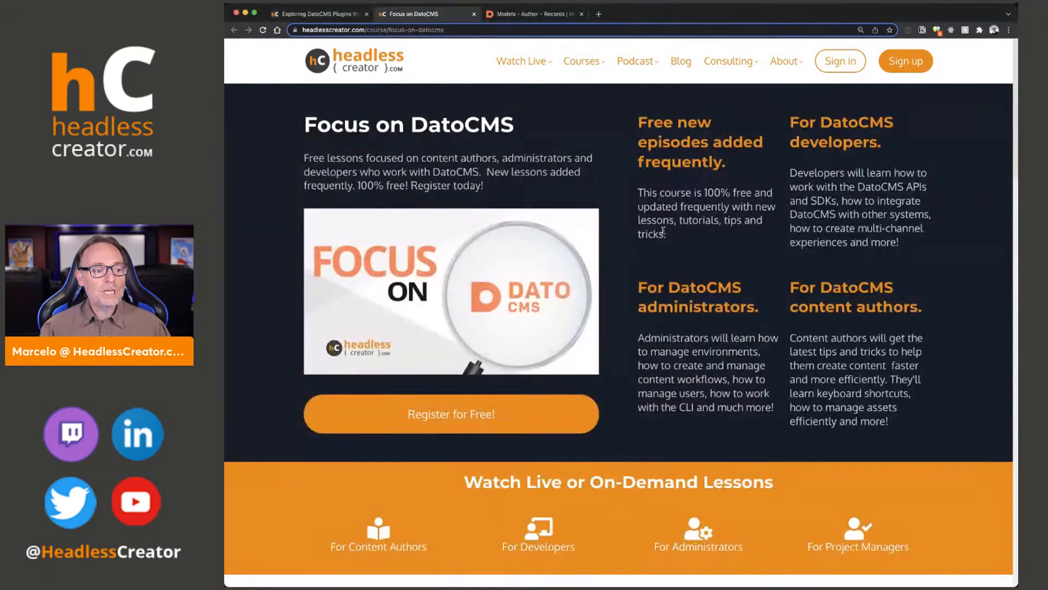
scroll(down, 3)
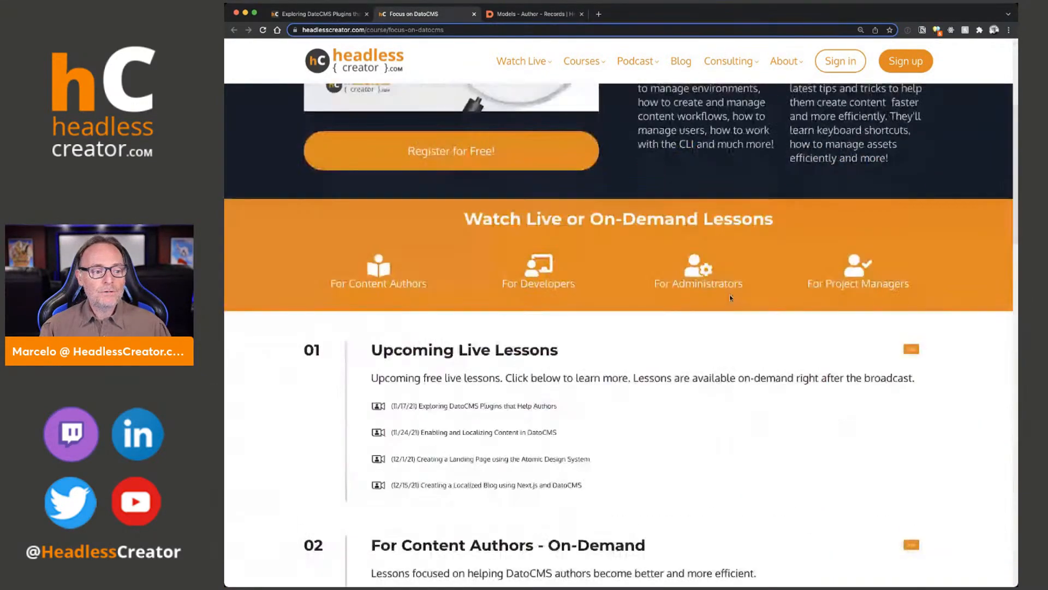
scroll(down, 3)
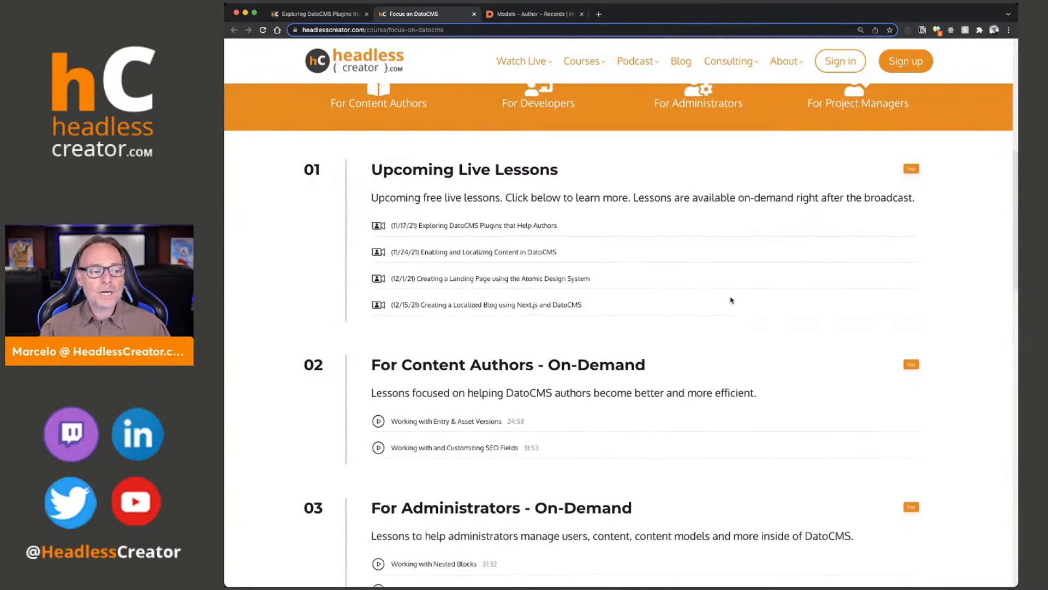
scroll(down, 3)
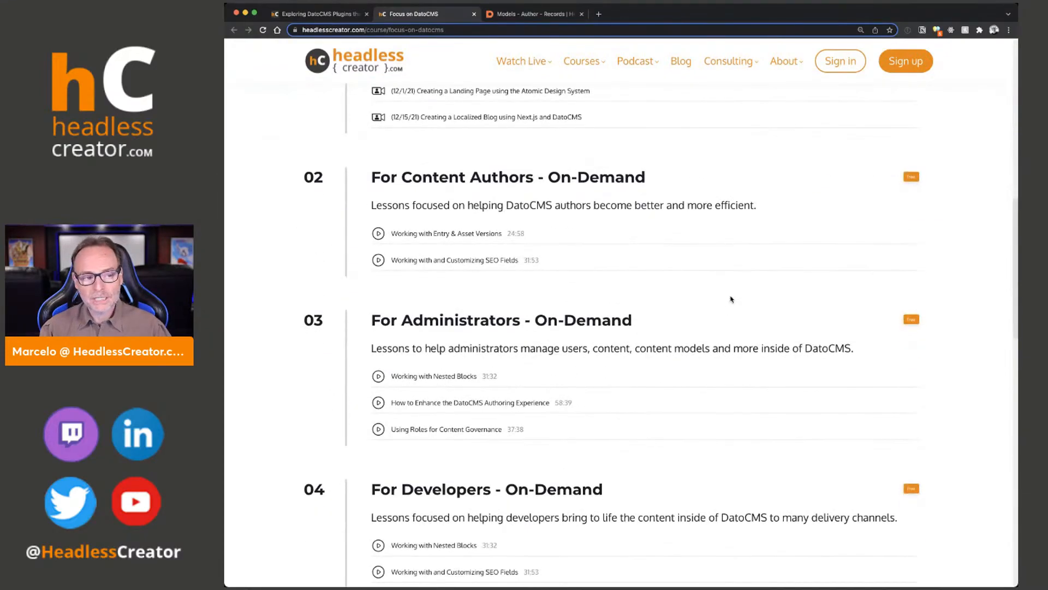
scroll(down, 3)
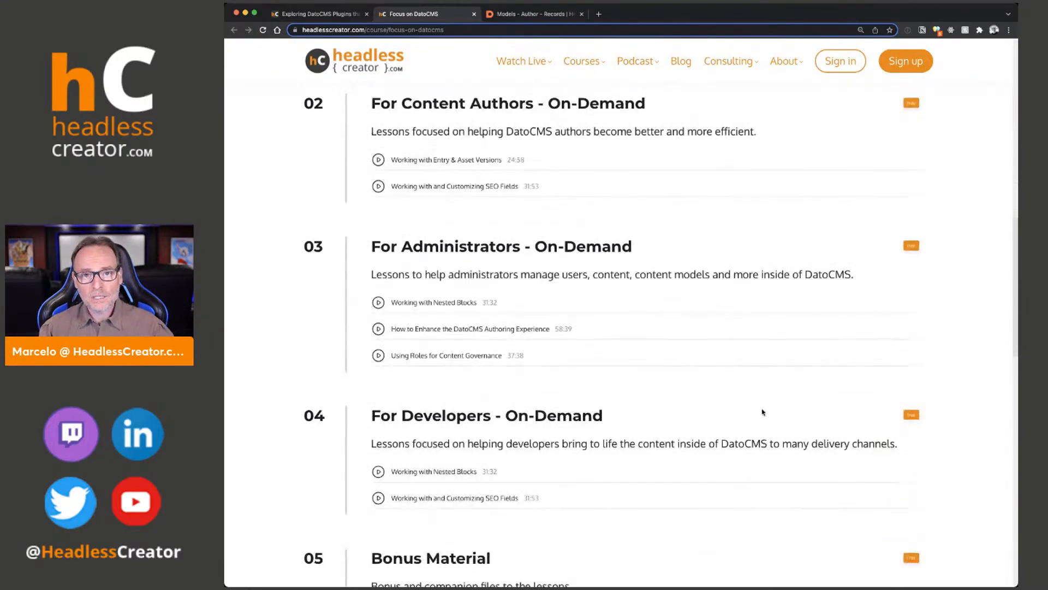
scroll(up, 3)
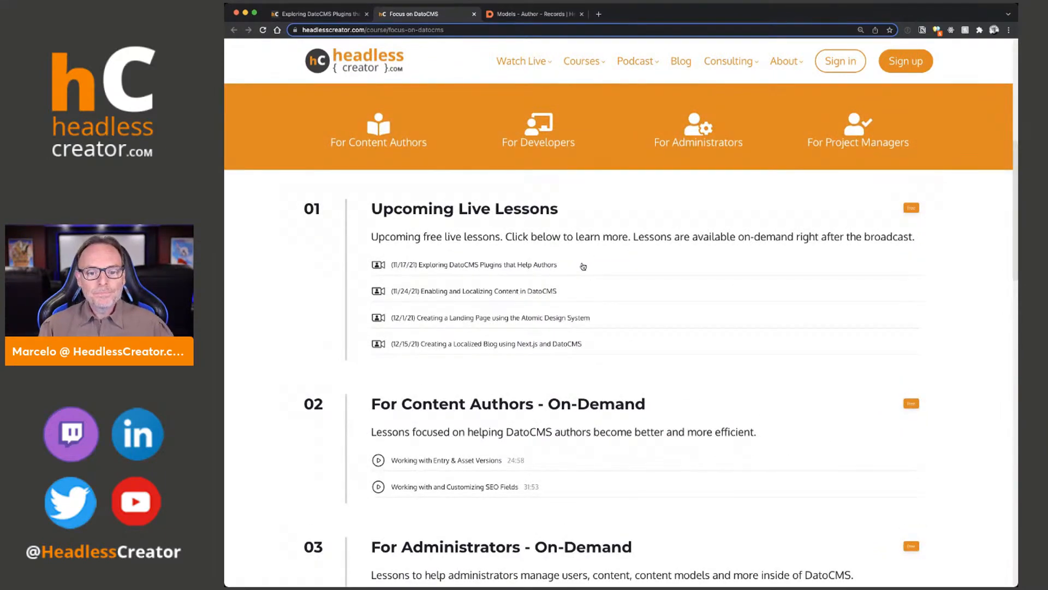
Go to the Headless Creator homepage and scroll to the Headless CMS Courses section
click(353, 60)
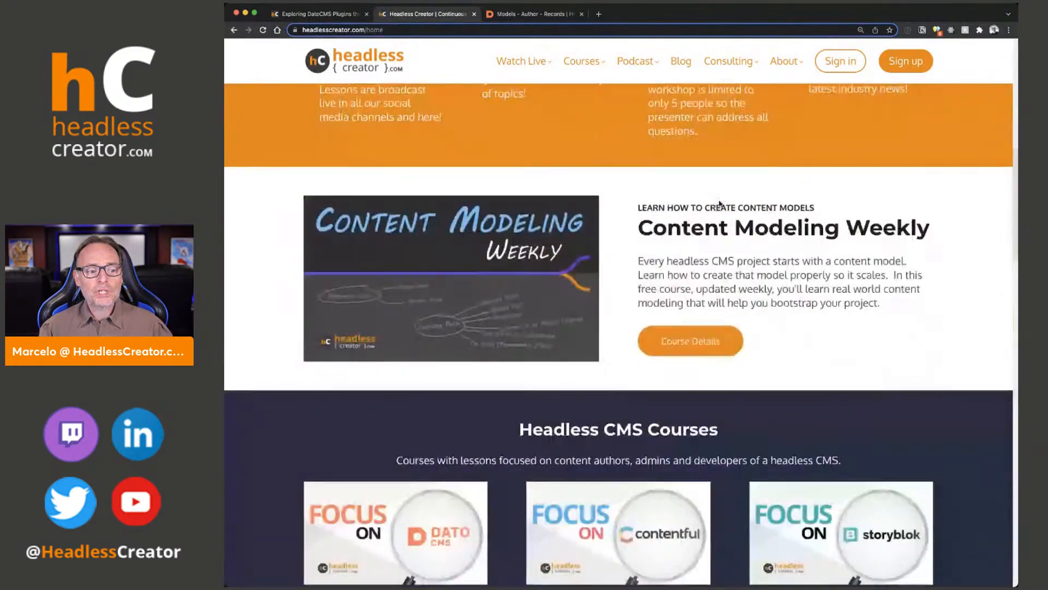
scroll(down, 3)
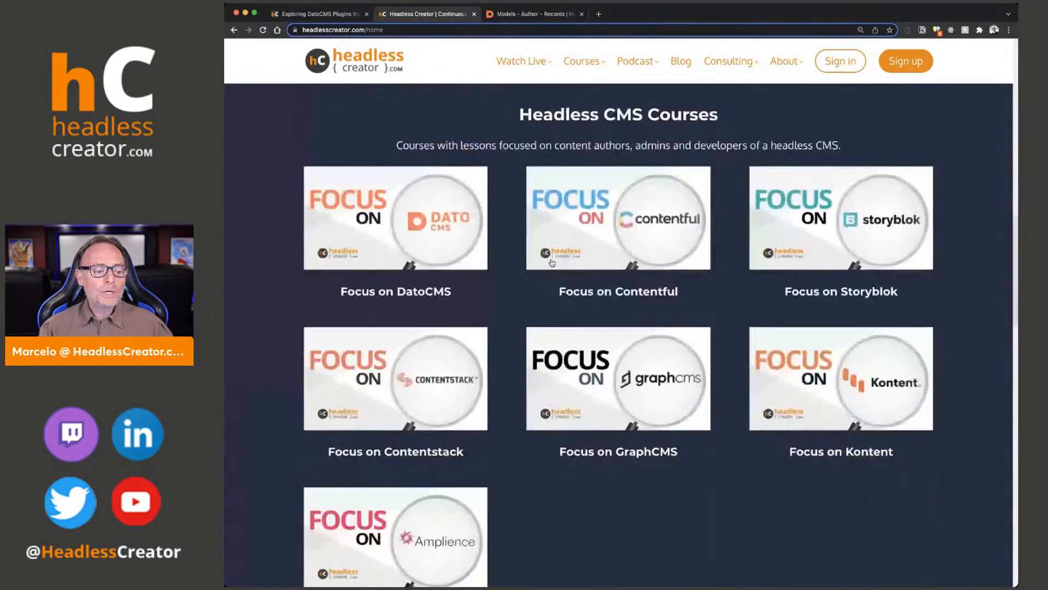
scroll(down, 3)
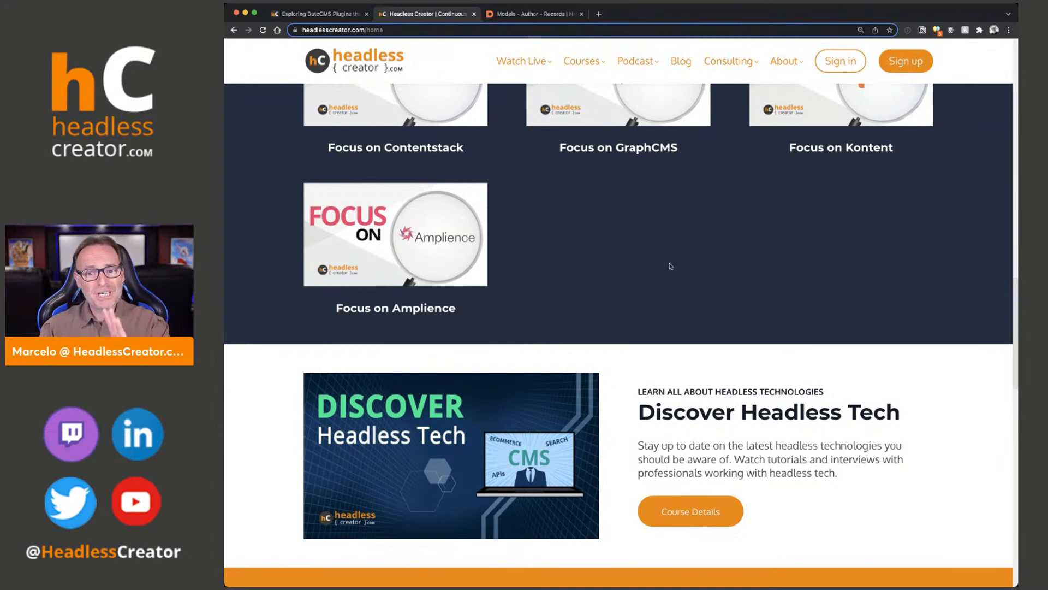
scroll(down, 3)
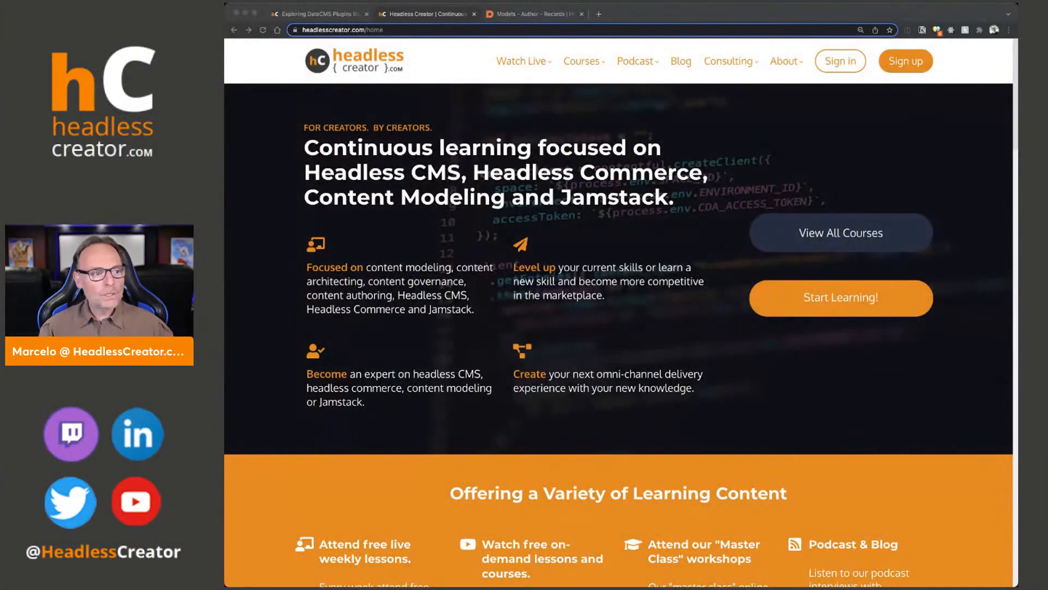
Switch to the DatoCMS project showing the empty Author collection
click(532, 13)
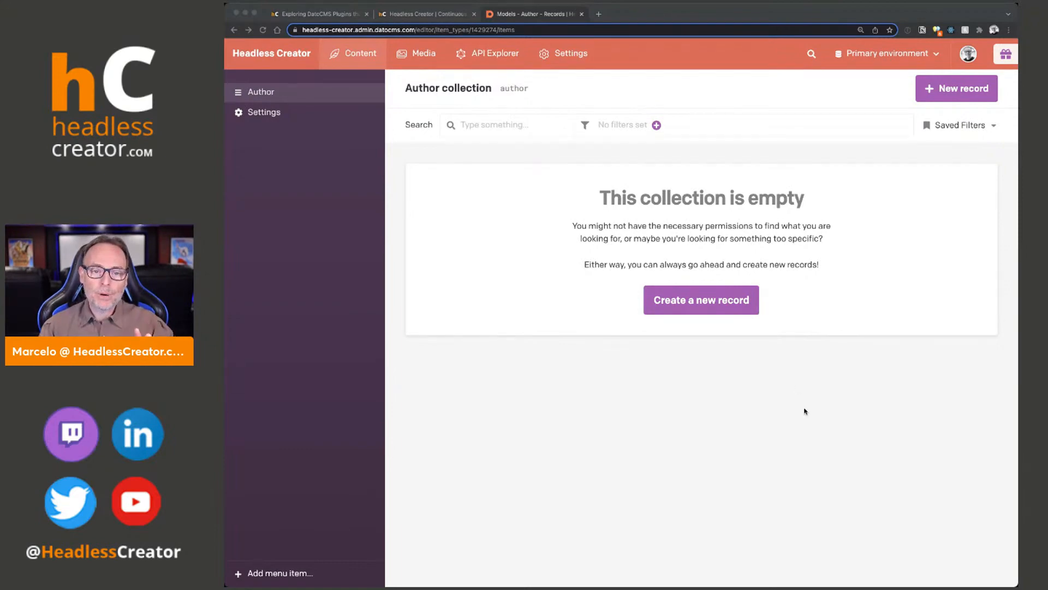
mouse_move(806, 397)
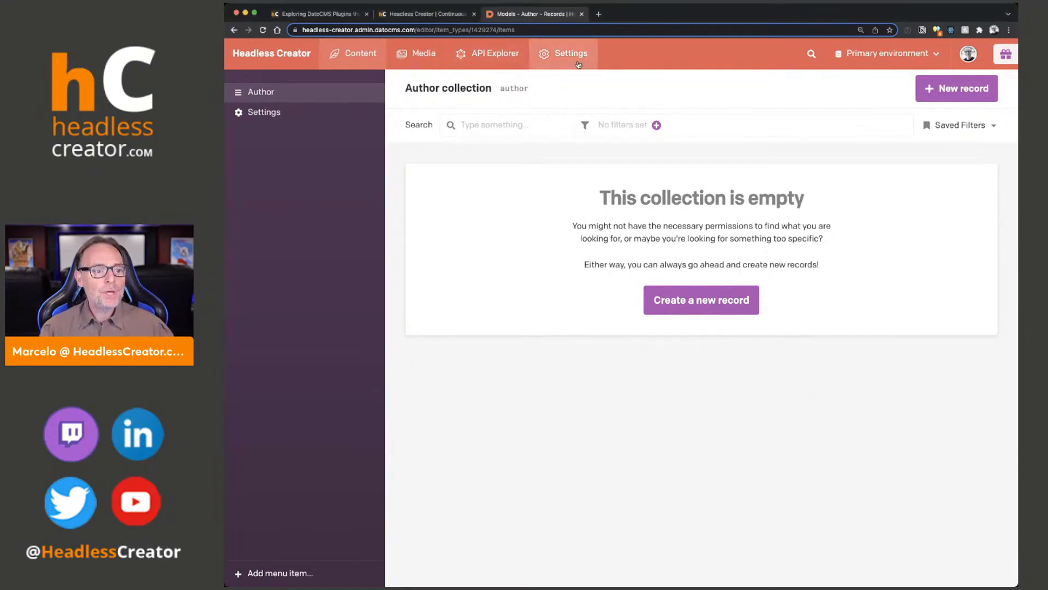
Go to Settings > Plugins and open the catalogue of installable plugins
click(570, 54)
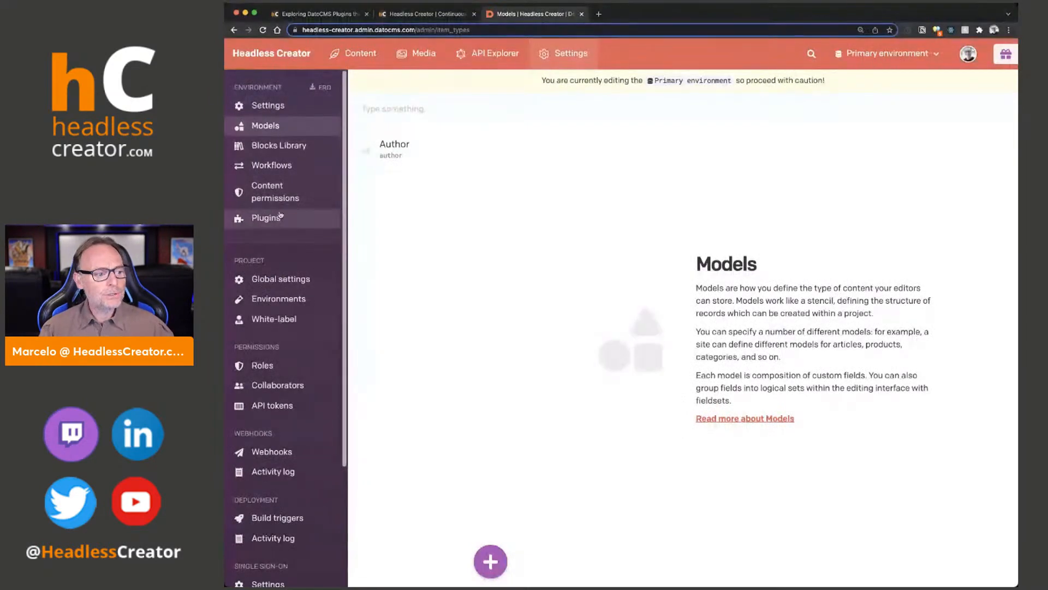
click(265, 217)
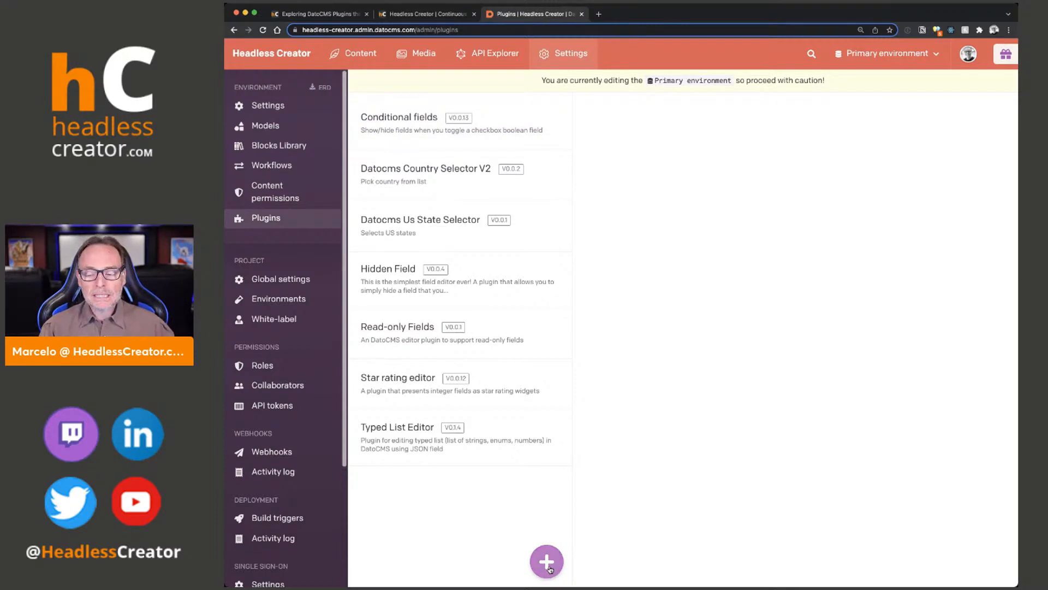
click(546, 561)
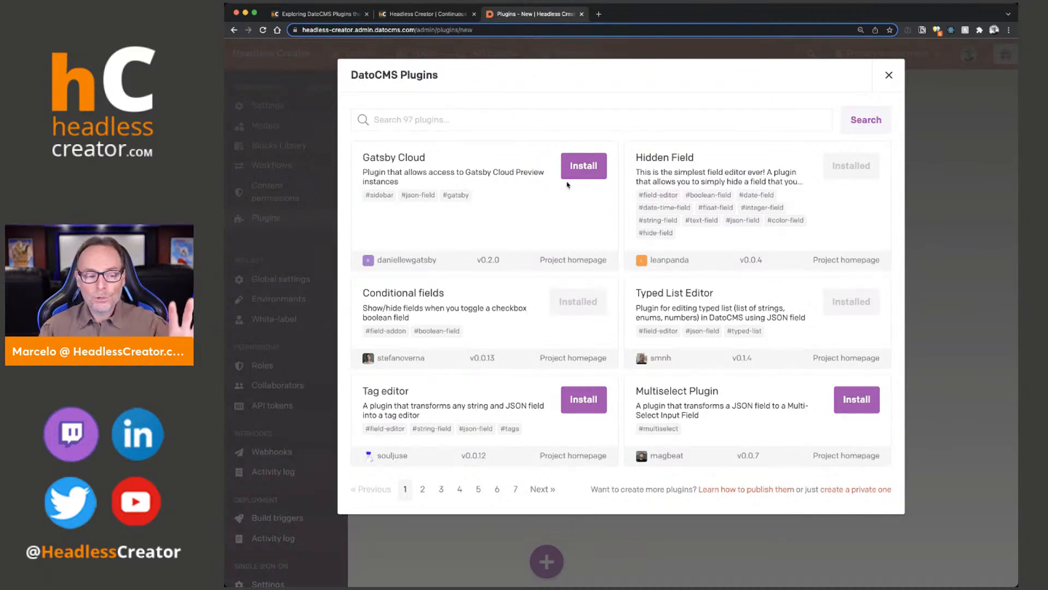
Search the plugin catalogue for "rating", showing Star rating editor and Sidebar Link Buttons
click(589, 120)
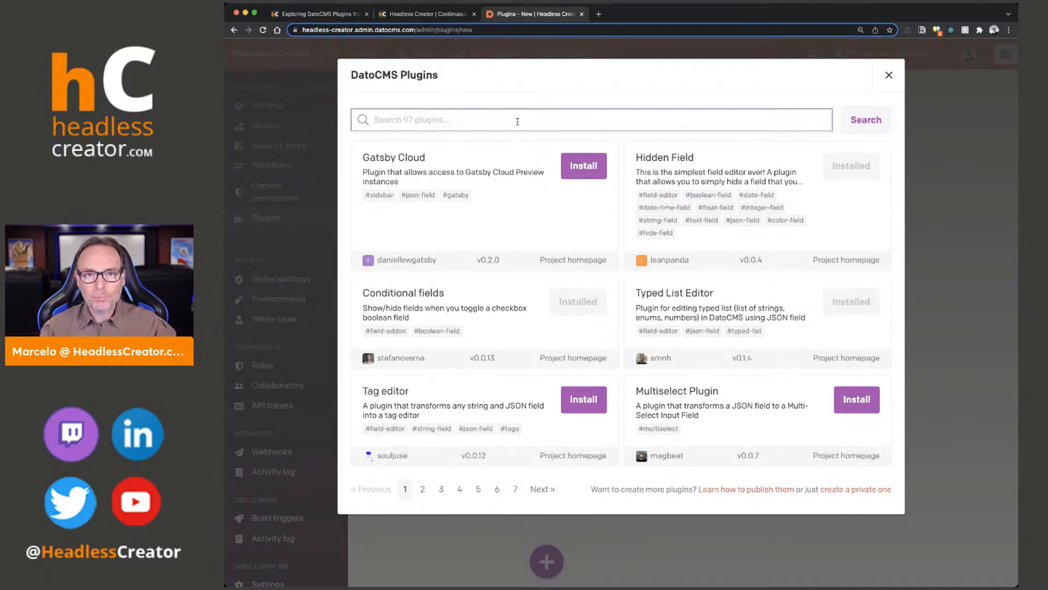
text(rating)
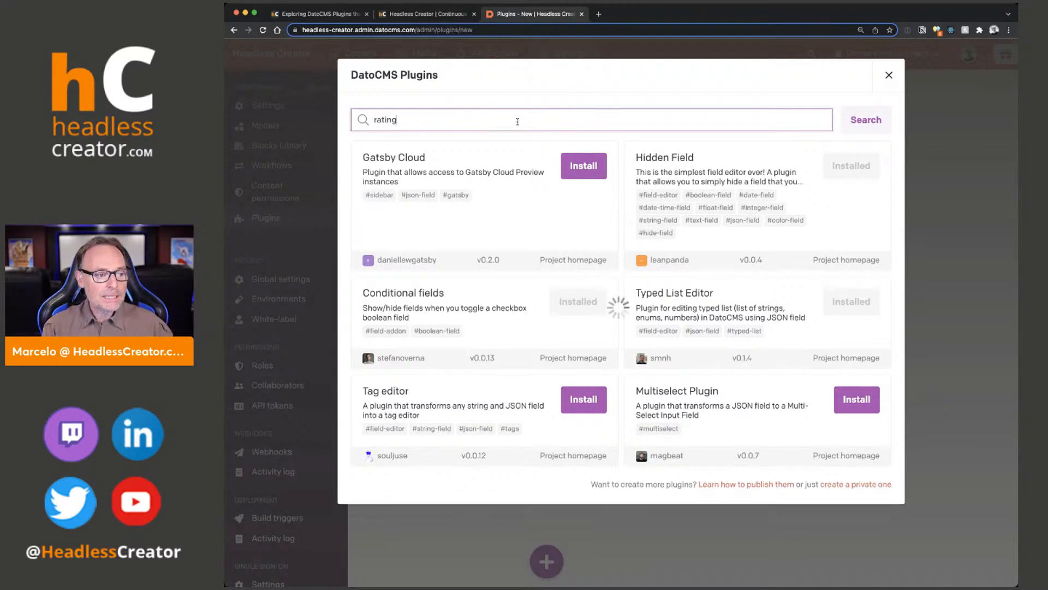
click(865, 119)
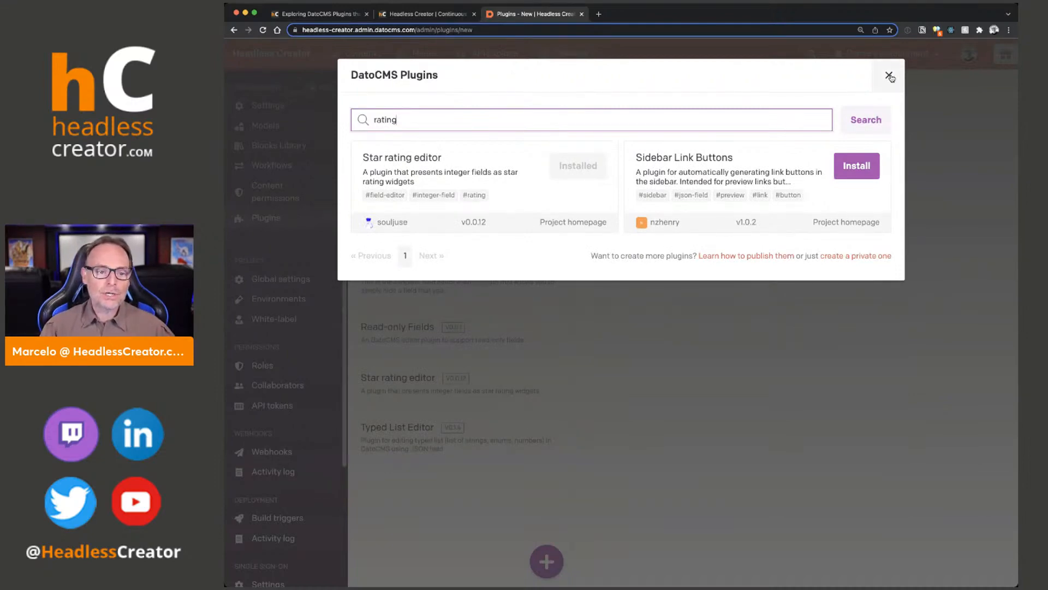
mouse_move(841, 186)
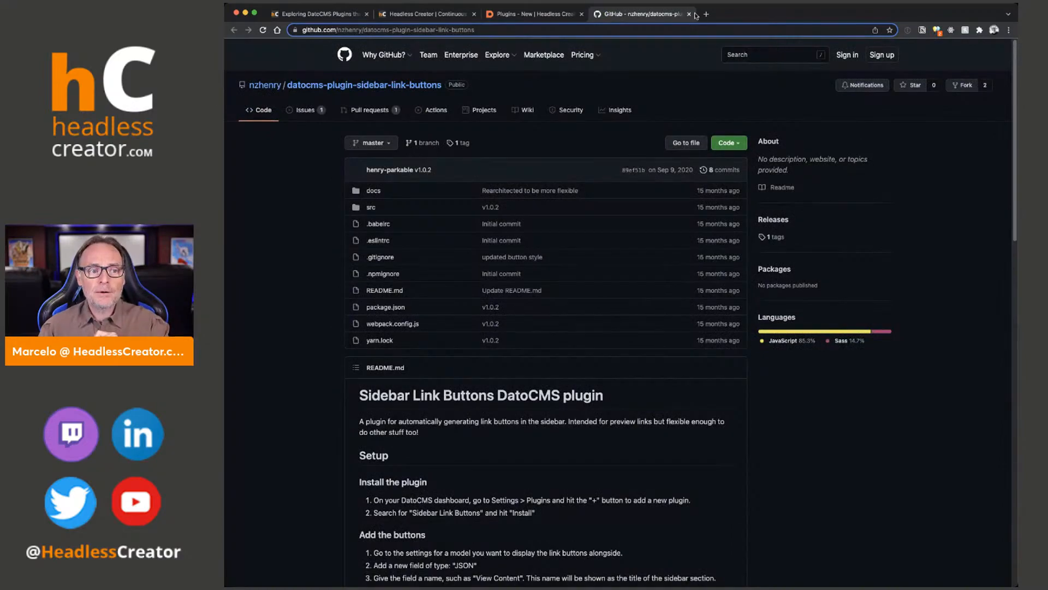
scroll(down, 3)
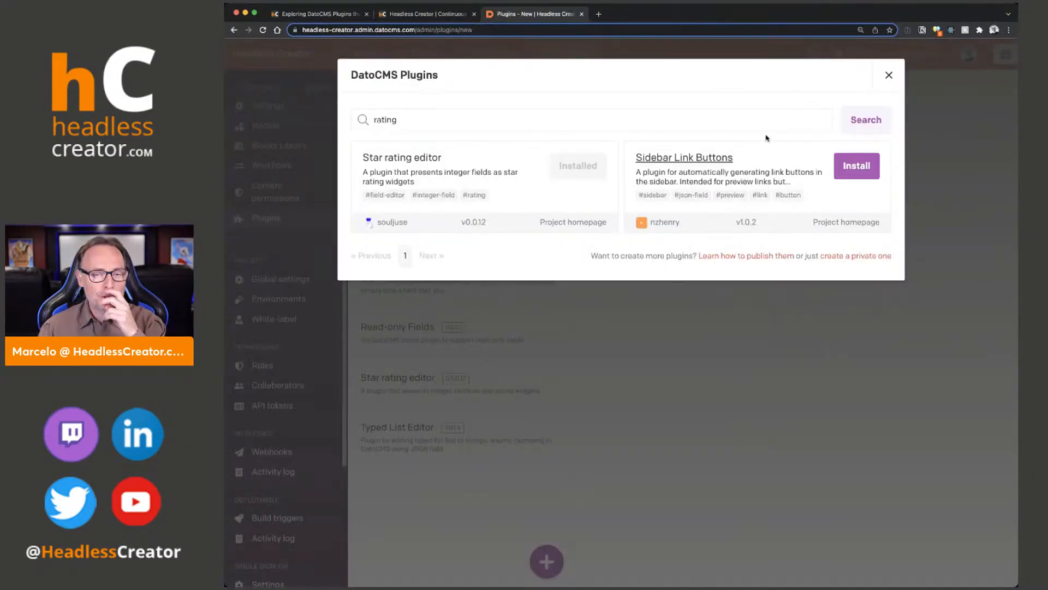
mouse_move(870, 199)
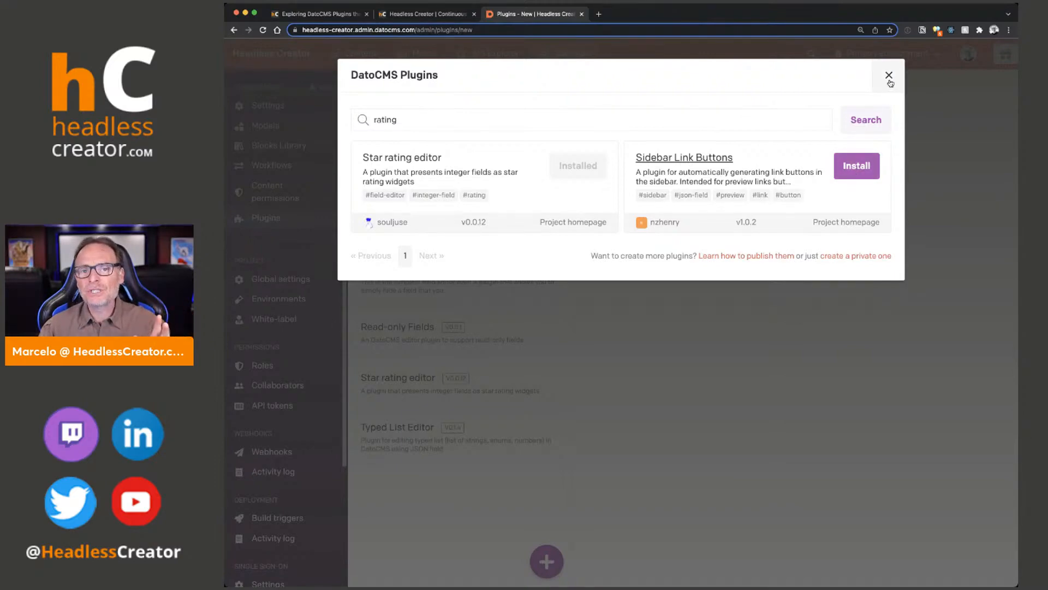
Close the catalogue, view the installed Conditional fields plugin's details, then return to Models
click(888, 75)
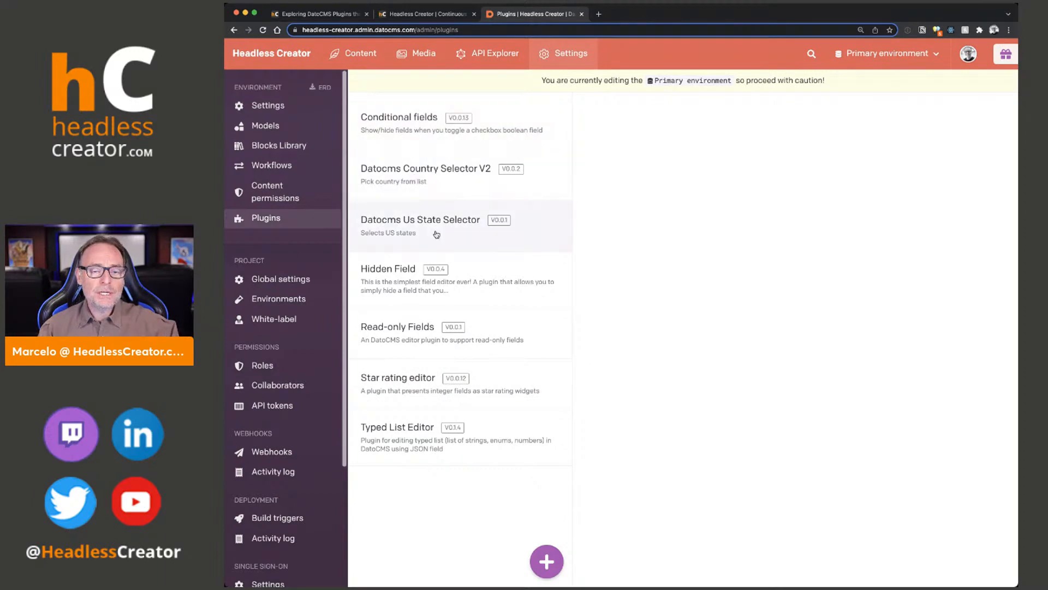
mouse_move(397, 277)
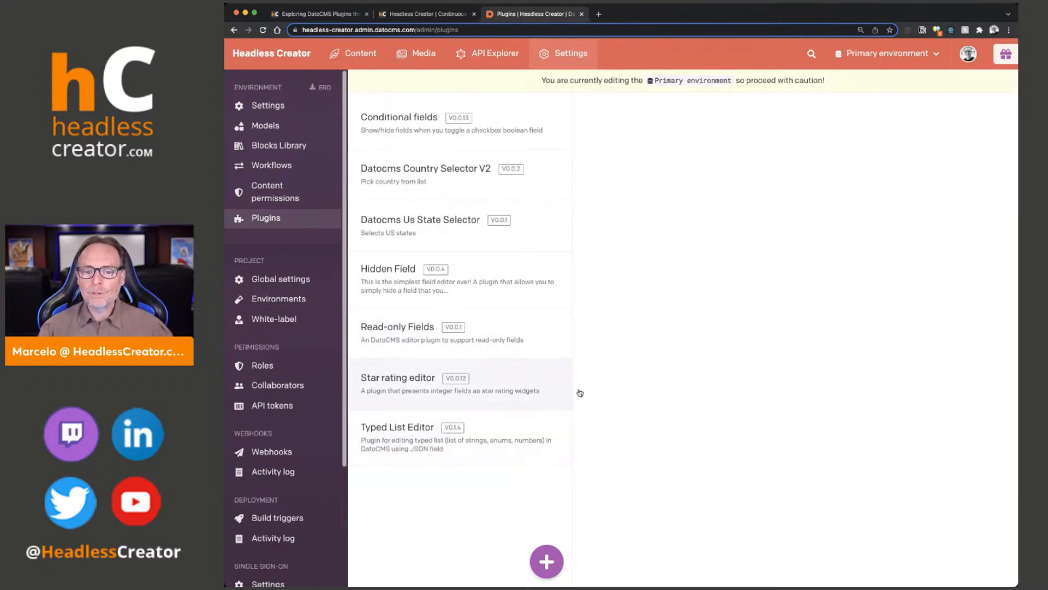
mouse_move(748, 301)
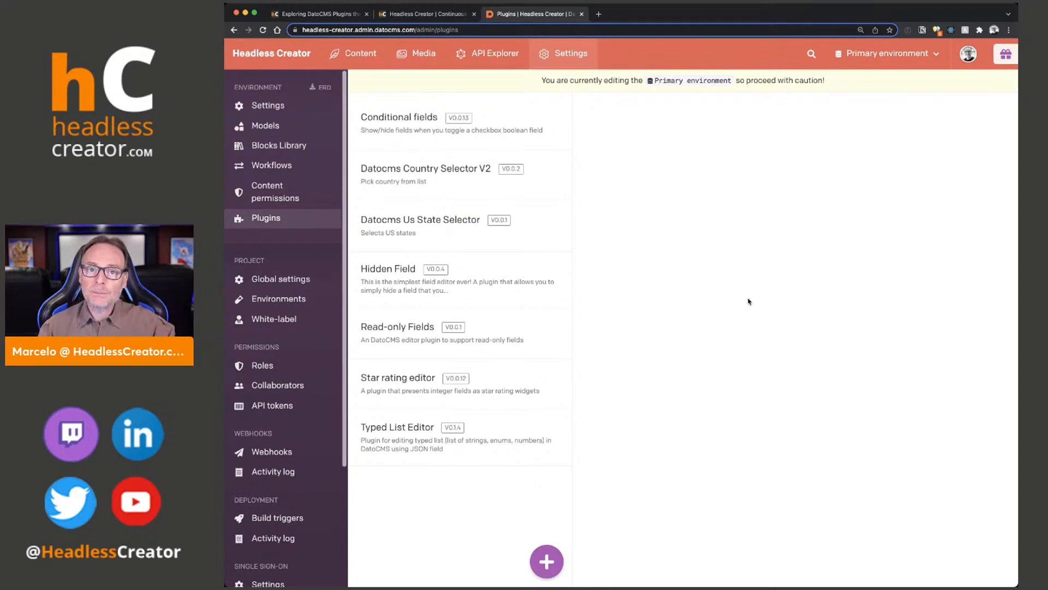
mouse_move(754, 303)
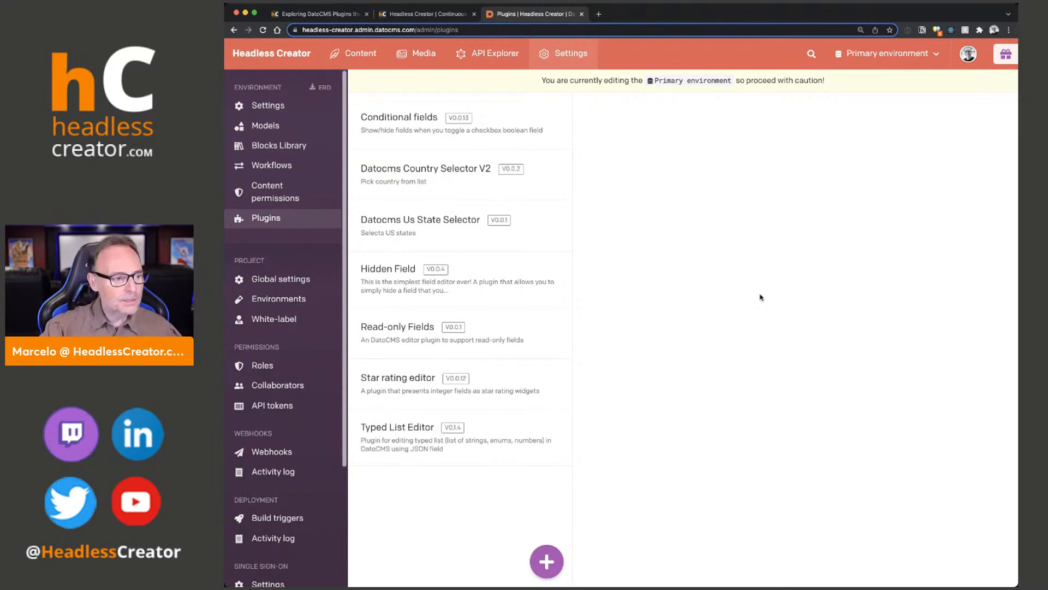
mouse_move(555, 235)
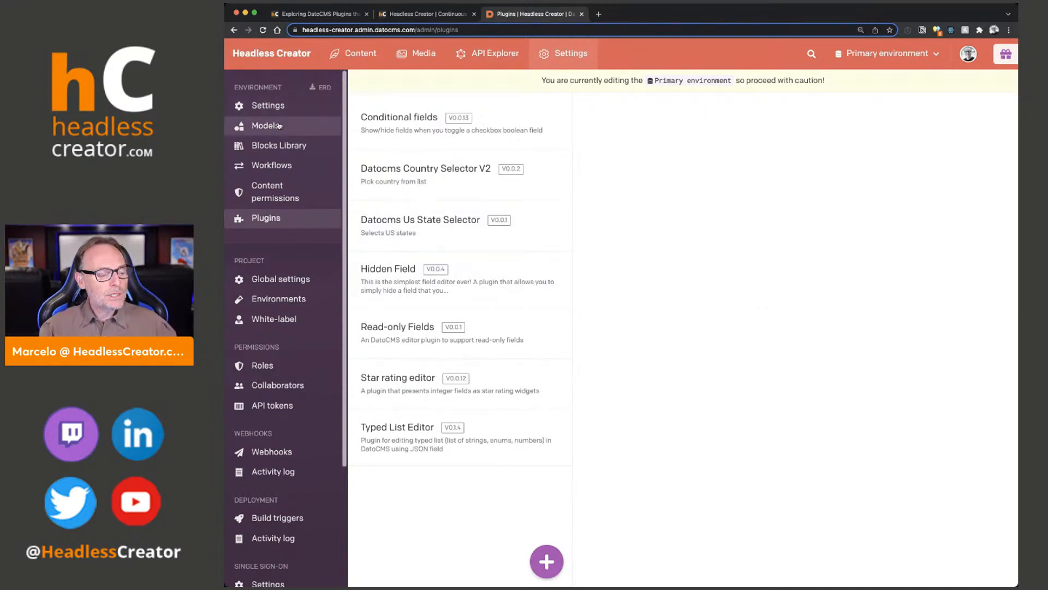
click(265, 125)
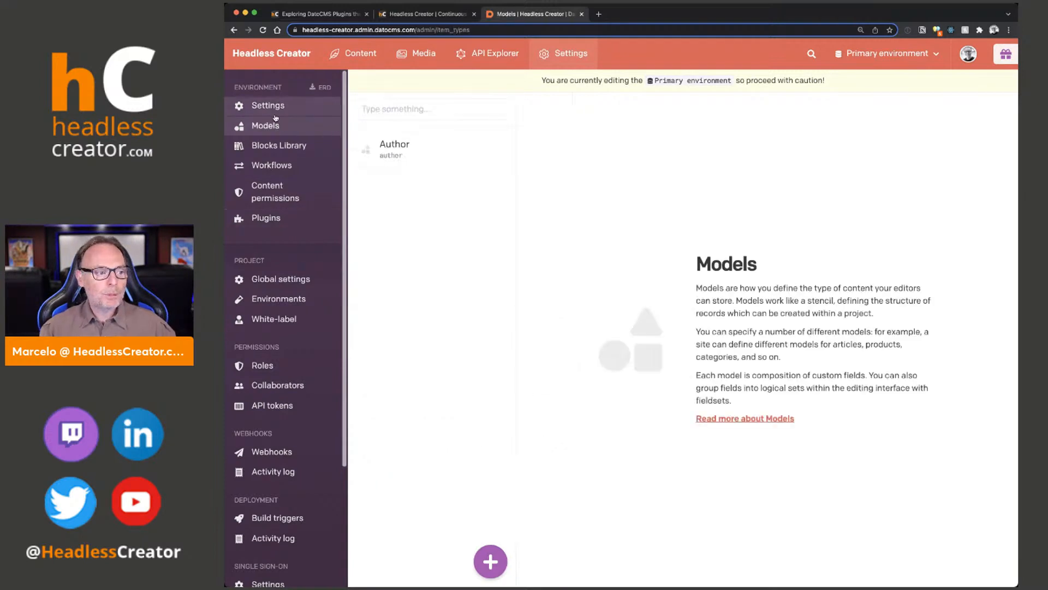
click(266, 218)
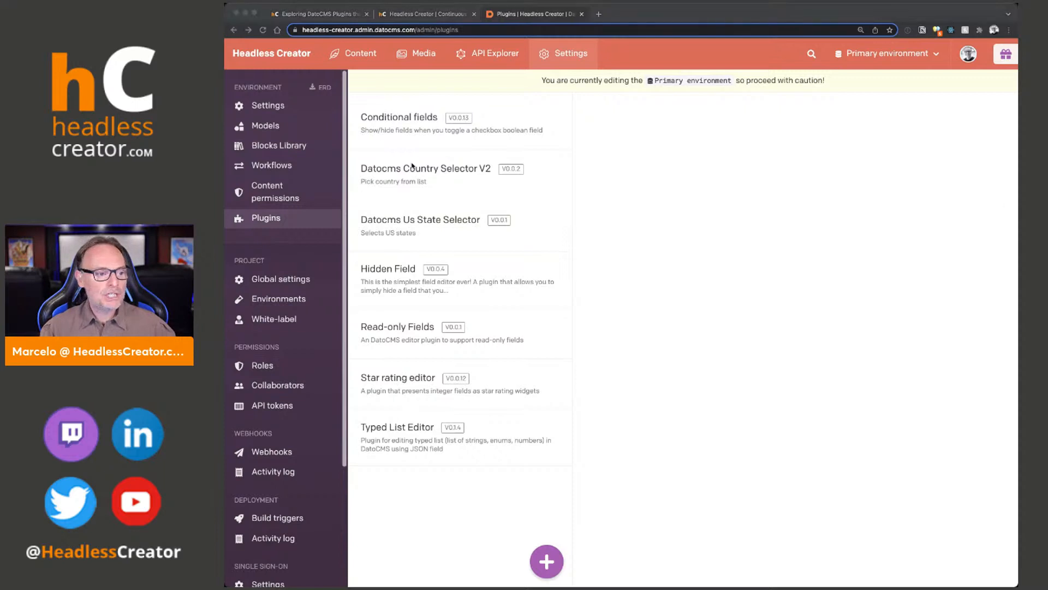
click(400, 124)
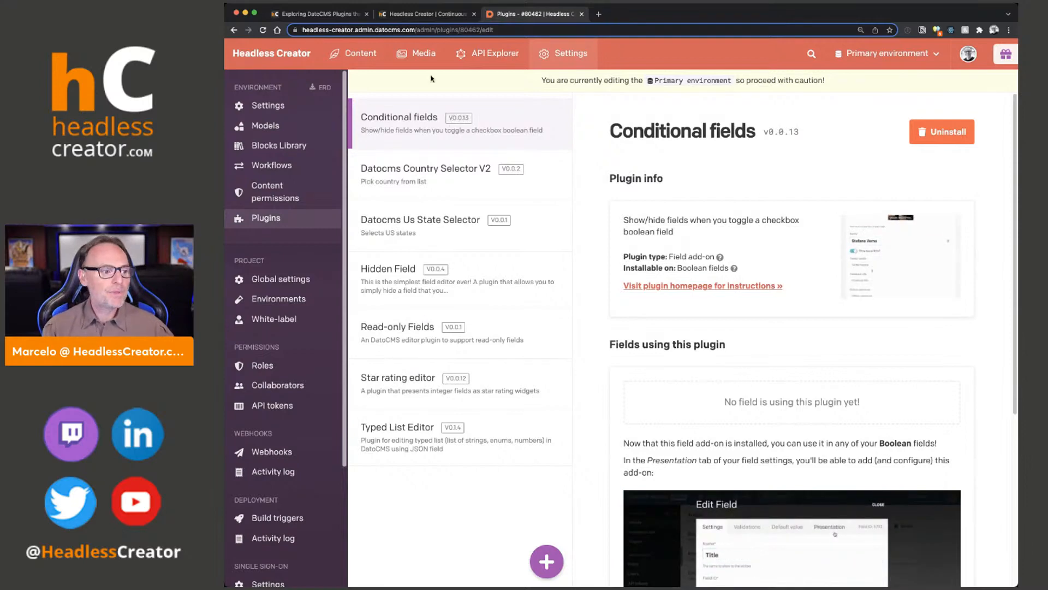
click(264, 126)
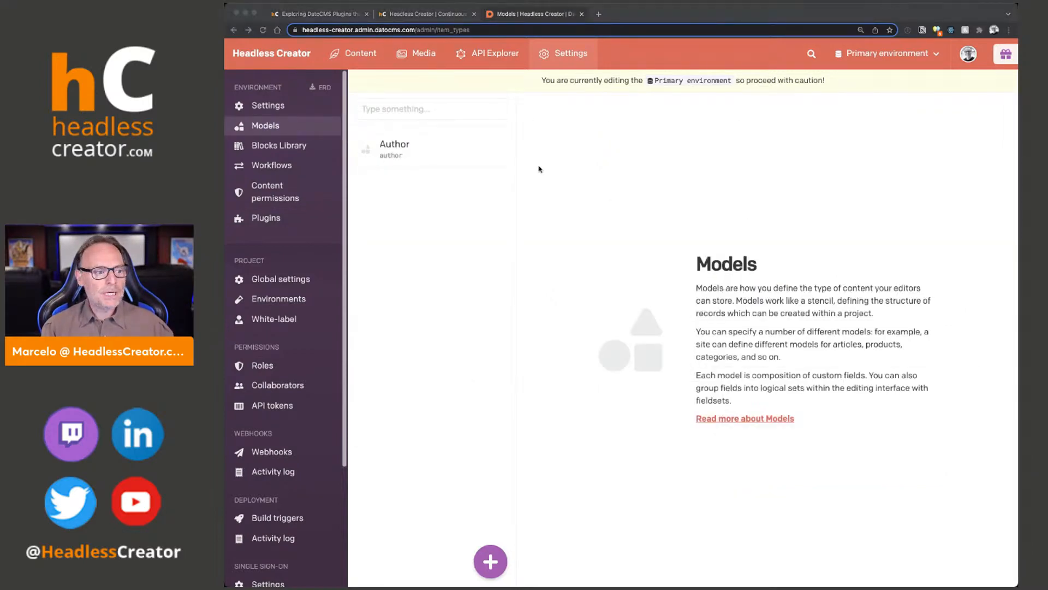
Review the Author model's fields and the Address block in the Blocks Library
click(394, 149)
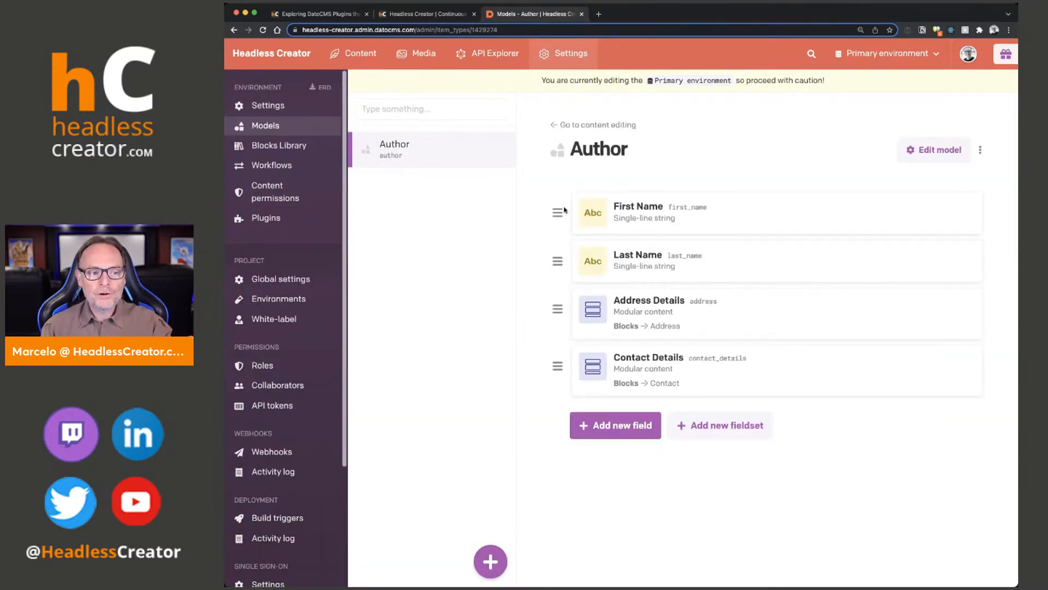
mouse_move(671, 308)
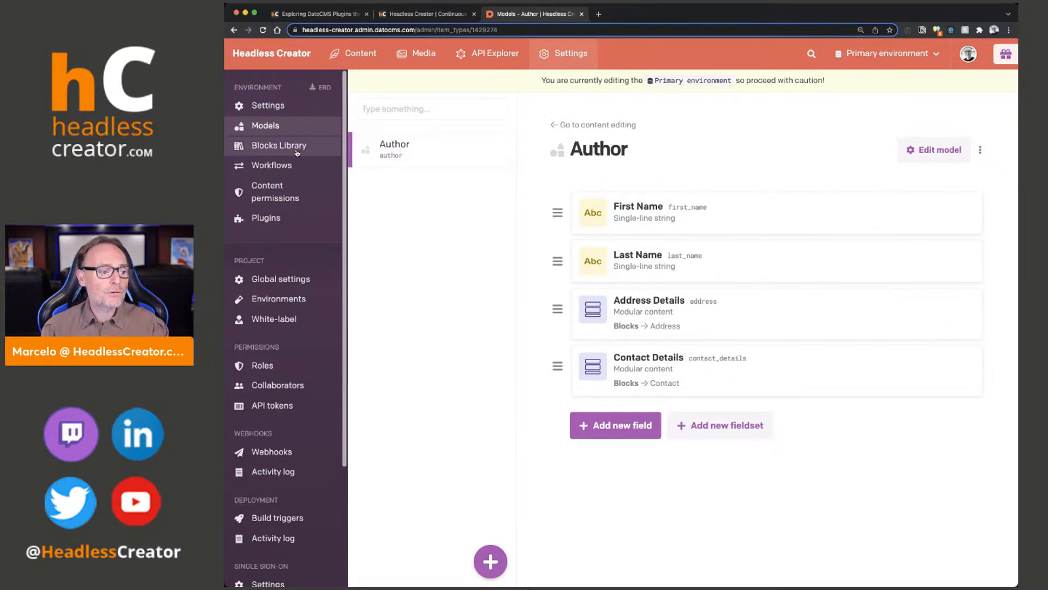
click(280, 145)
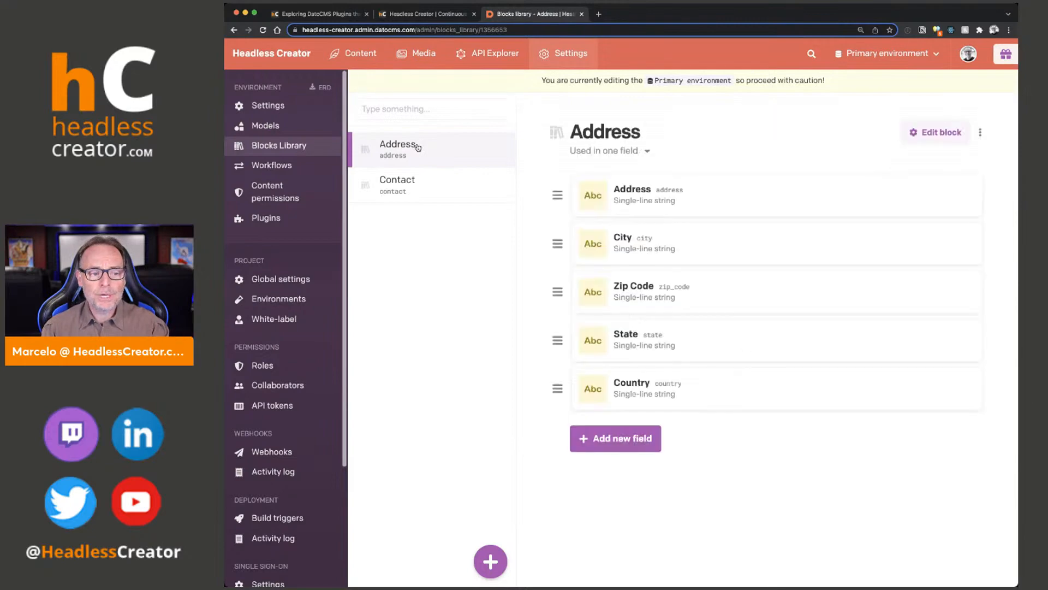
click(397, 185)
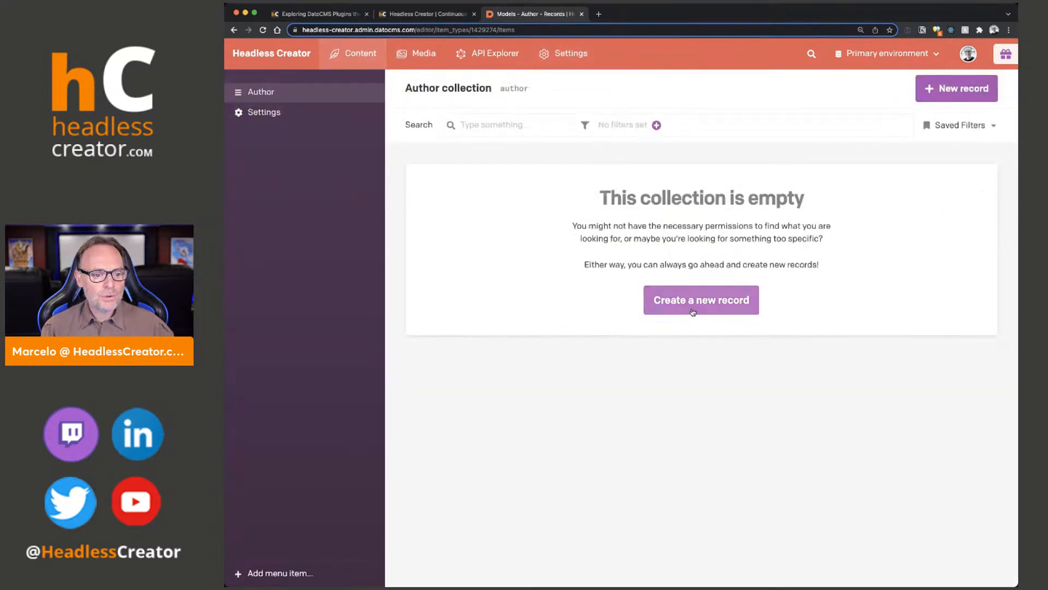
Create and save an Author record for Marcelo Lewin, then head to the API Explorer
click(701, 299)
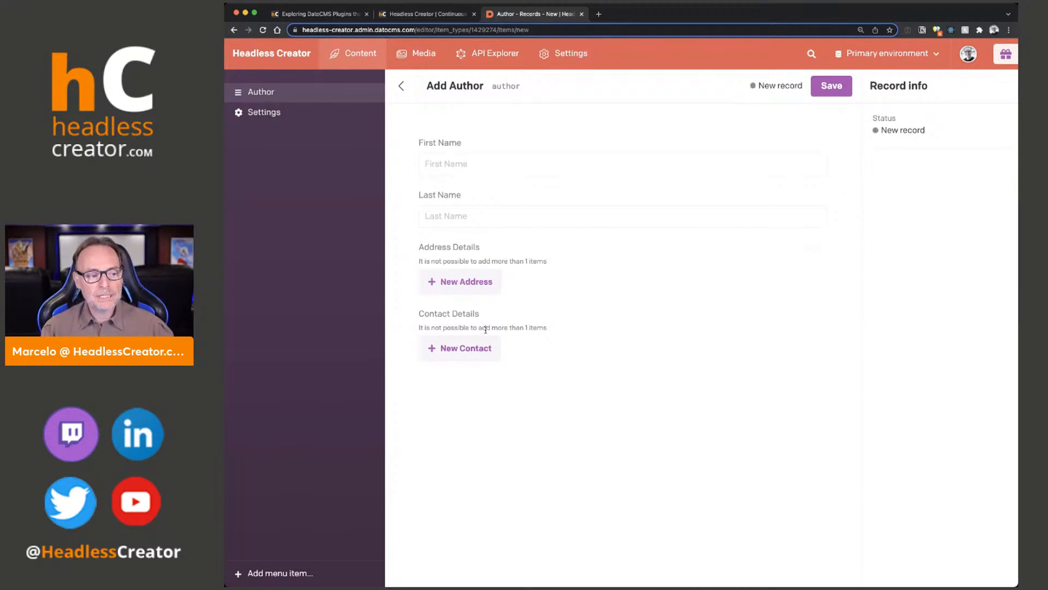
mouse_move(514, 303)
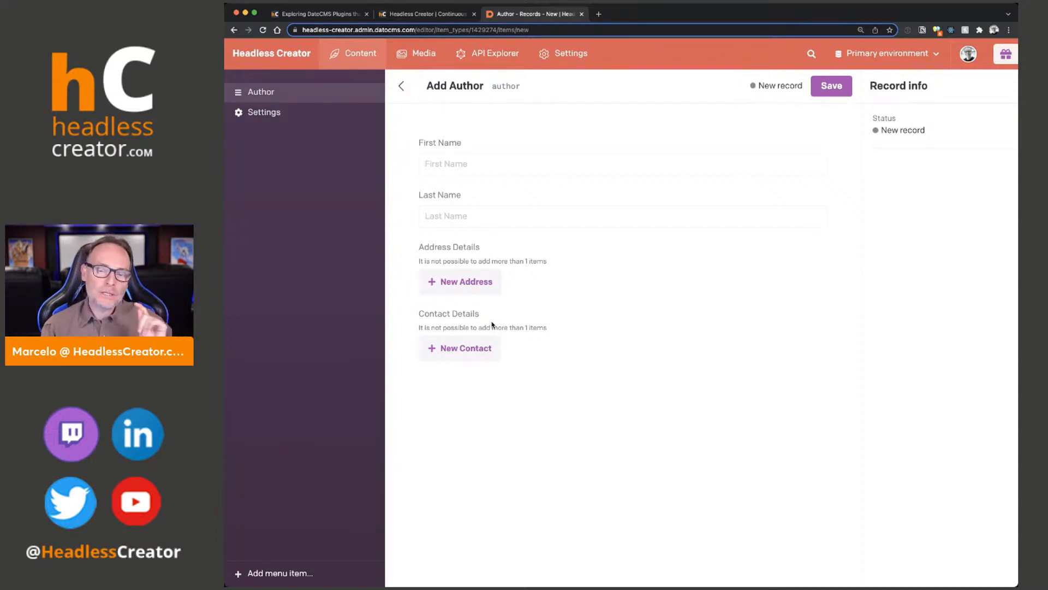
click(621, 163)
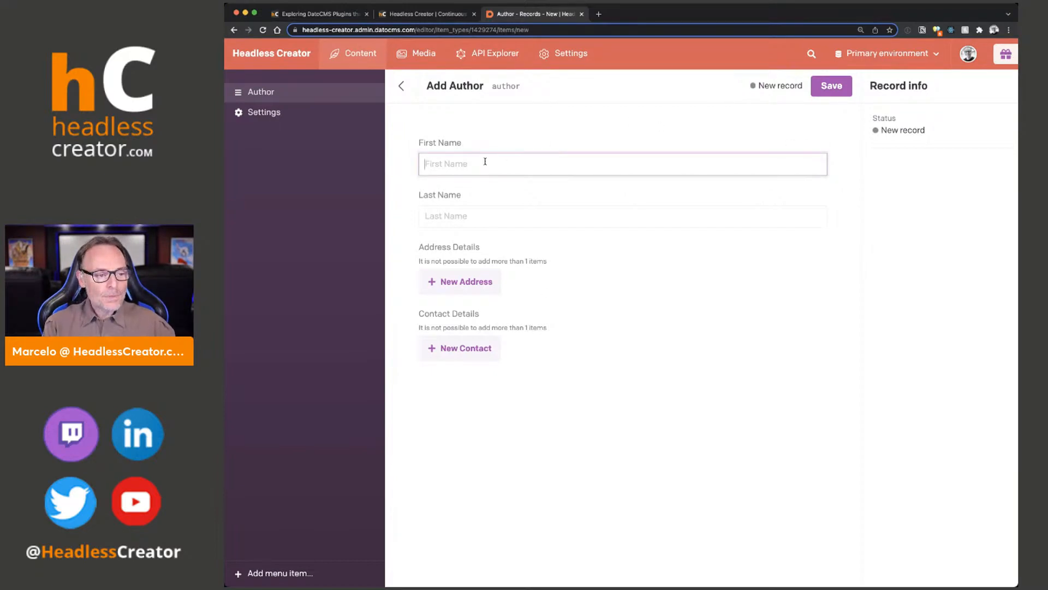
text(Lewin)
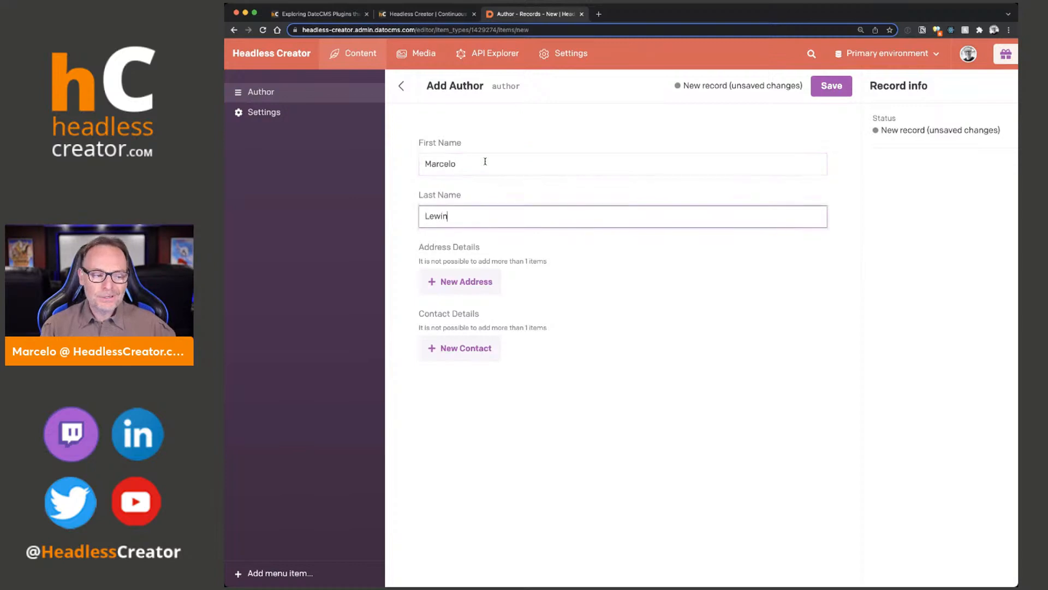
click(831, 85)
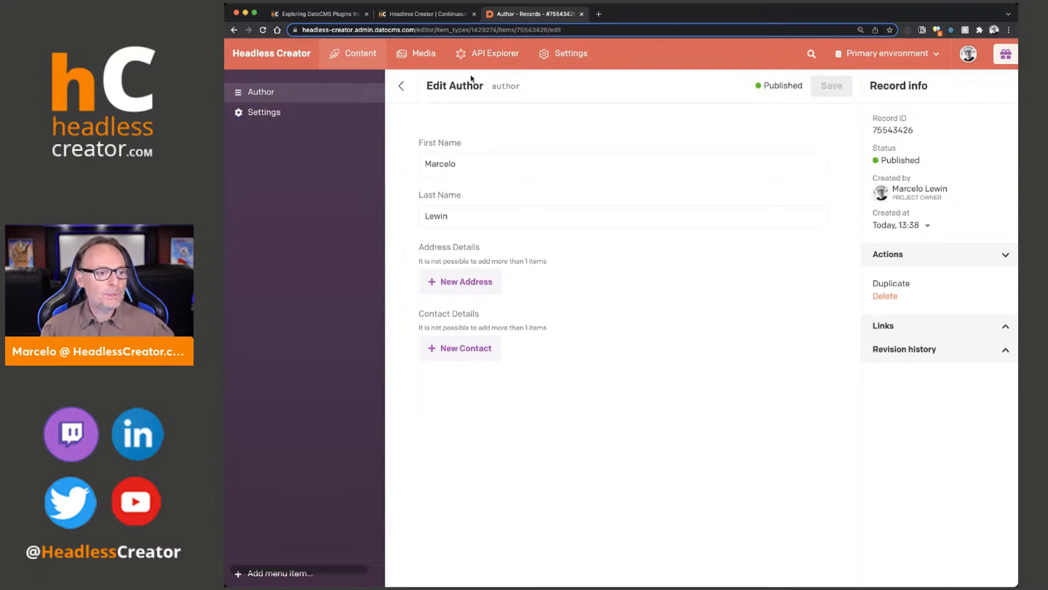
click(487, 53)
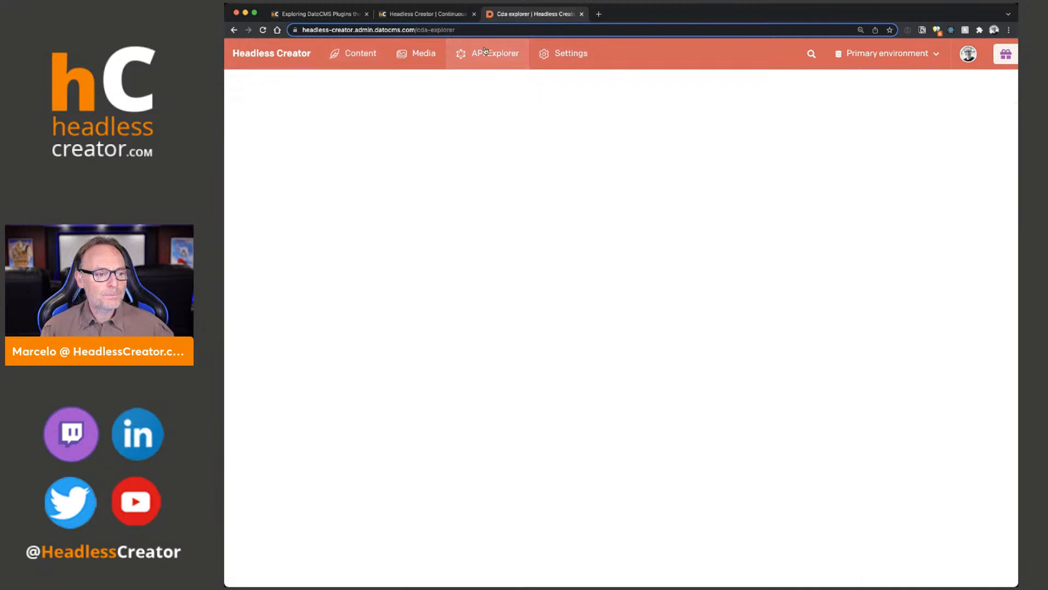
In the Author model, start a new field and choose the Boolean type
click(563, 53)
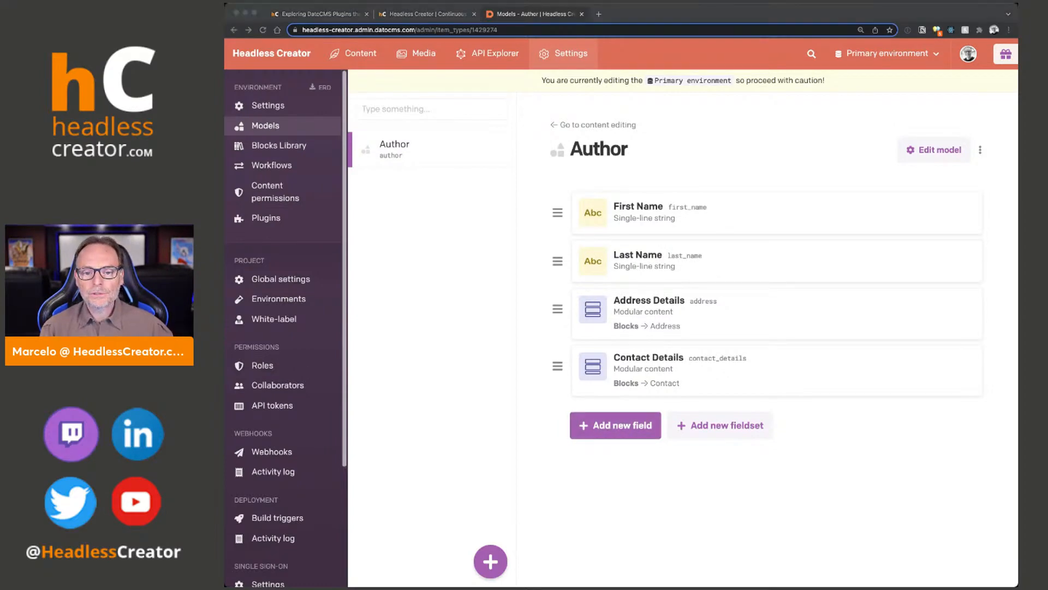
click(615, 425)
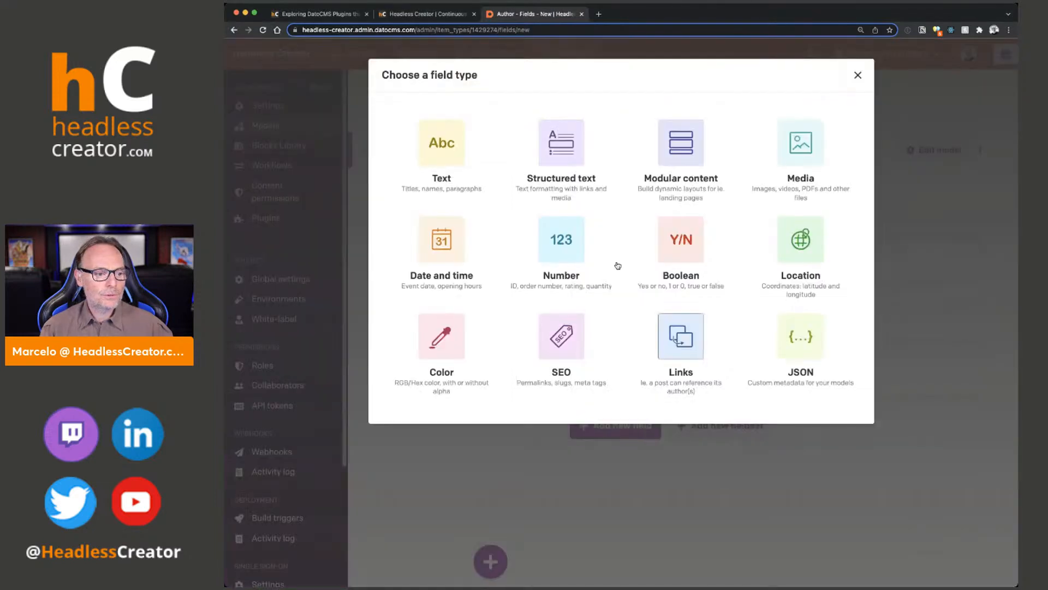
mouse_move(680, 239)
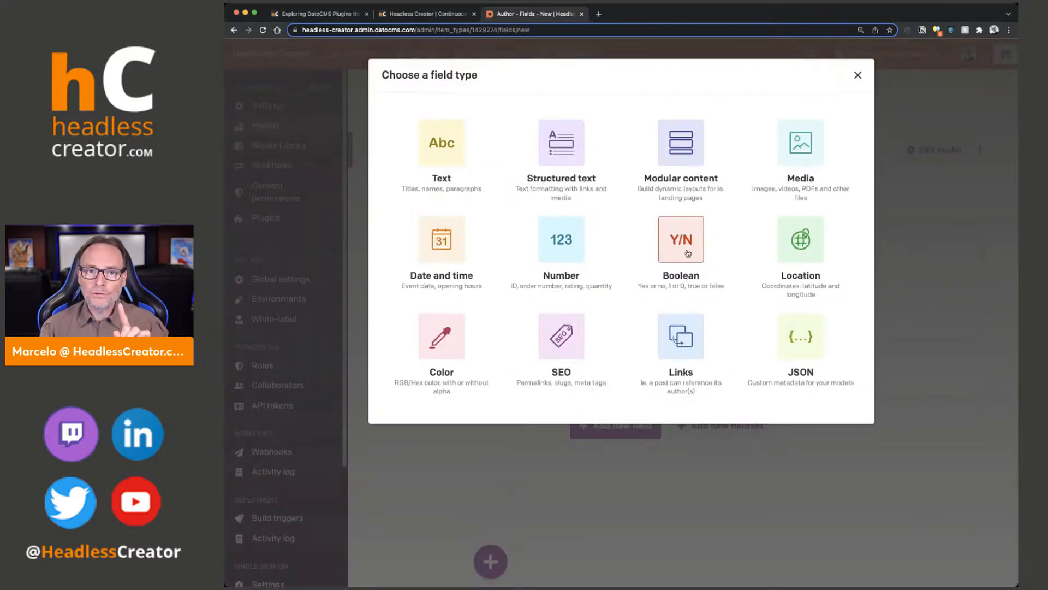
click(680, 239)
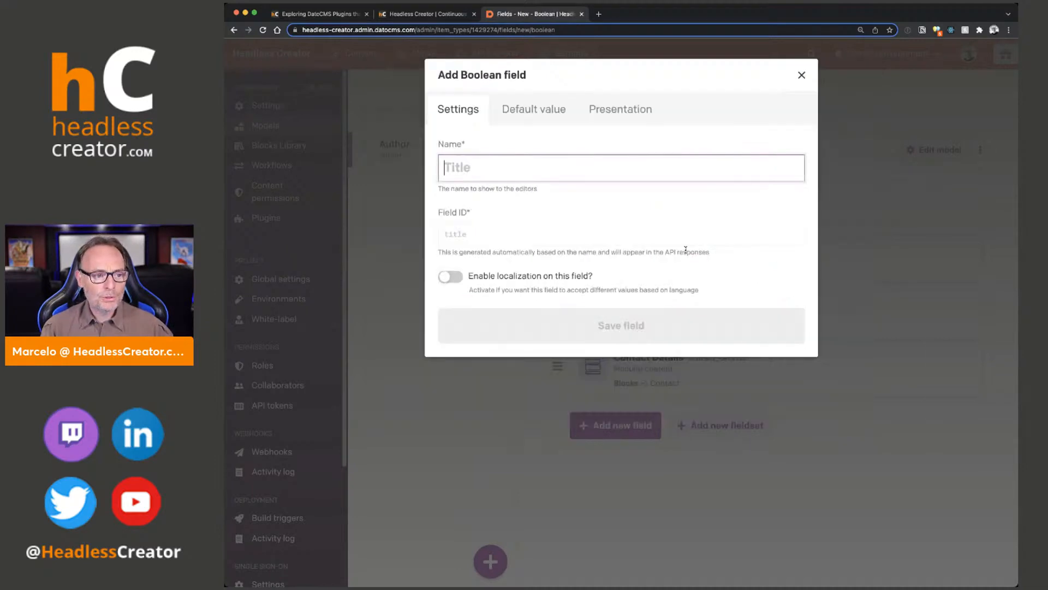
Save a Show Author Details Boolean with a Conditional fields add-on targeting address,contact_details
text(Show Author Details)
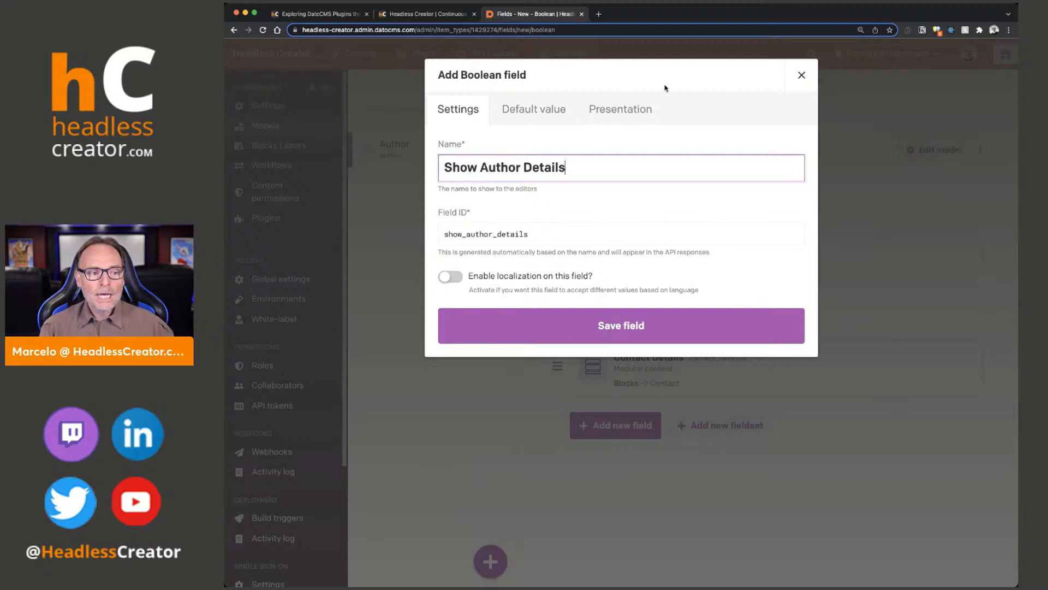
click(620, 109)
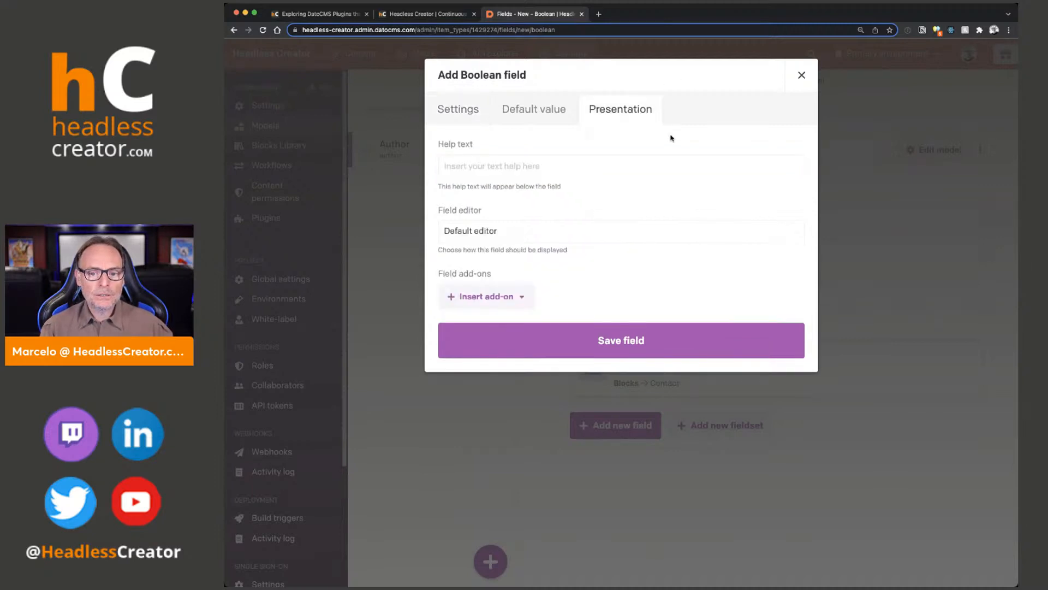
click(485, 296)
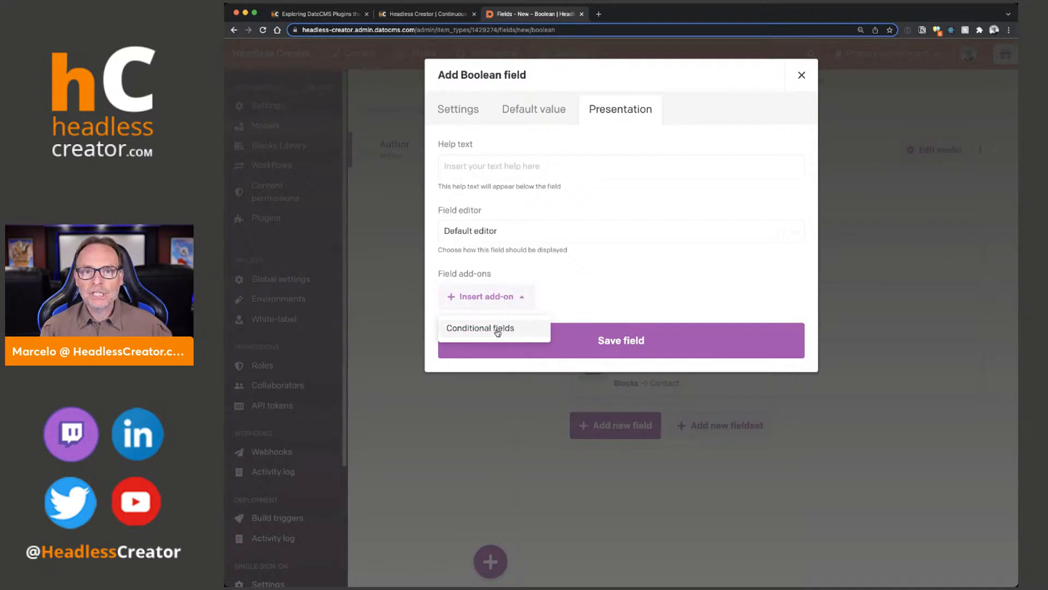
click(479, 328)
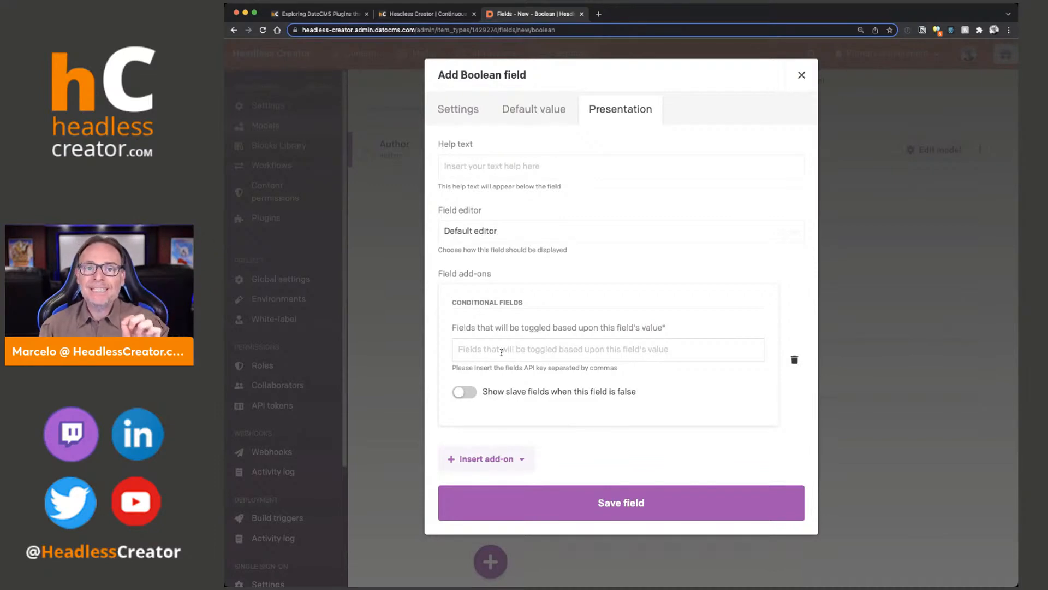
text(address,contact_details)
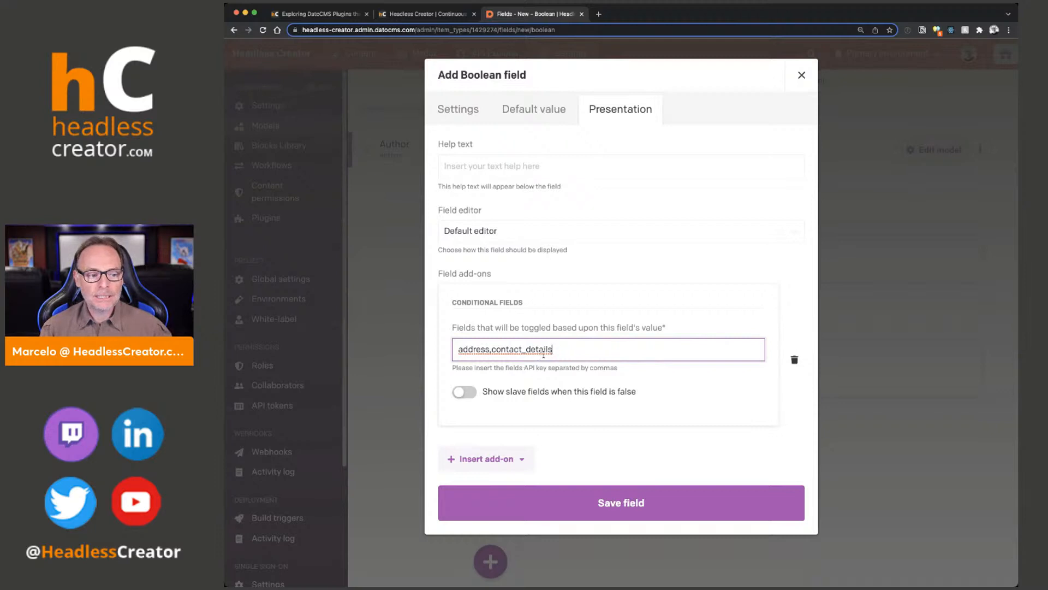
mouse_move(488, 398)
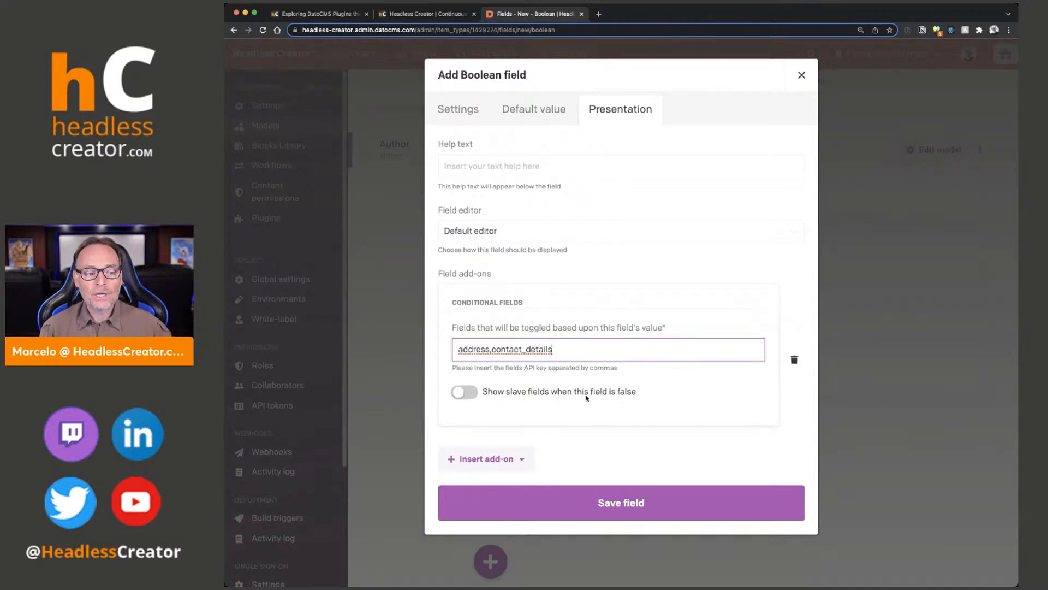
mouse_move(641, 399)
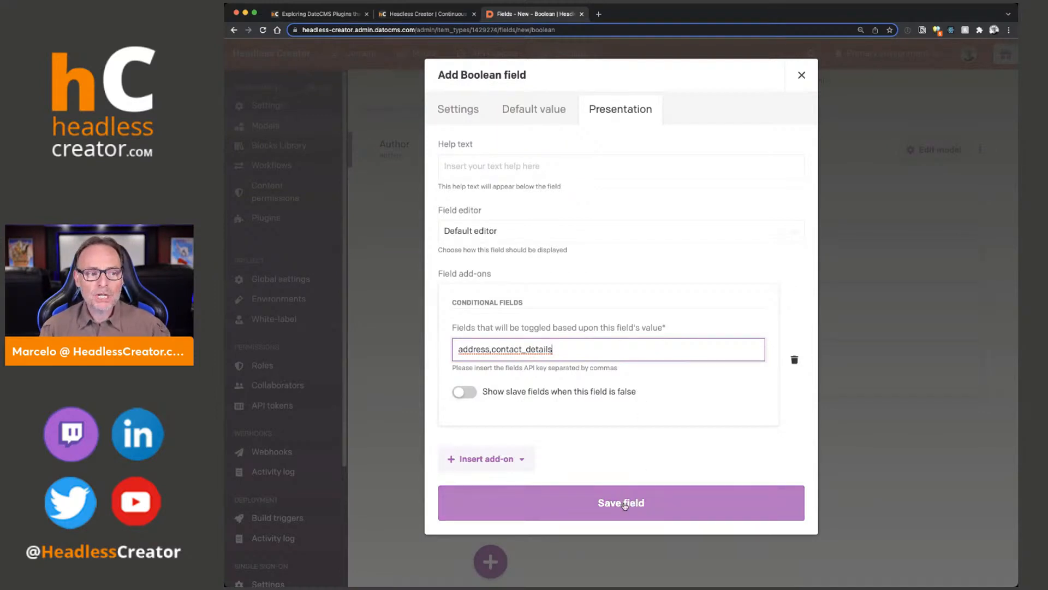
click(620, 503)
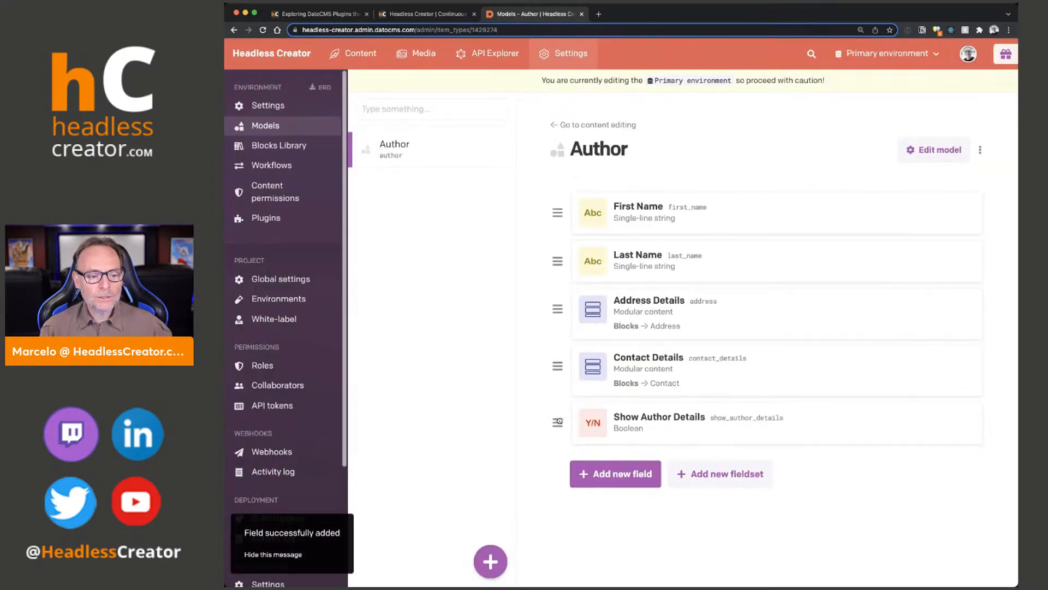
Drag Show Author Details below Last Name and open the Contact Details field settings
drag(556, 423, 557, 309)
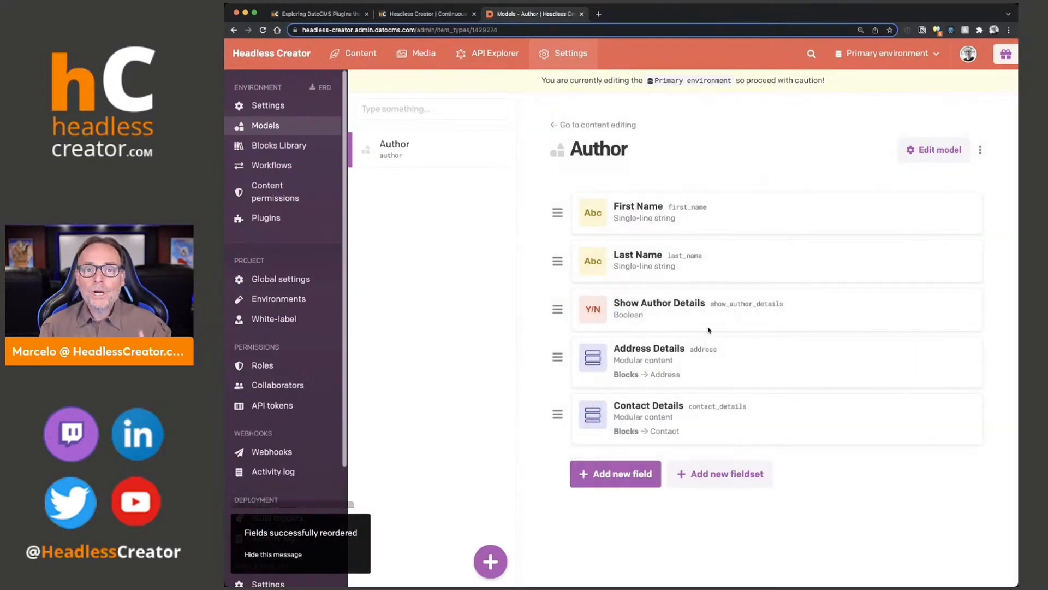
mouse_move(709, 327)
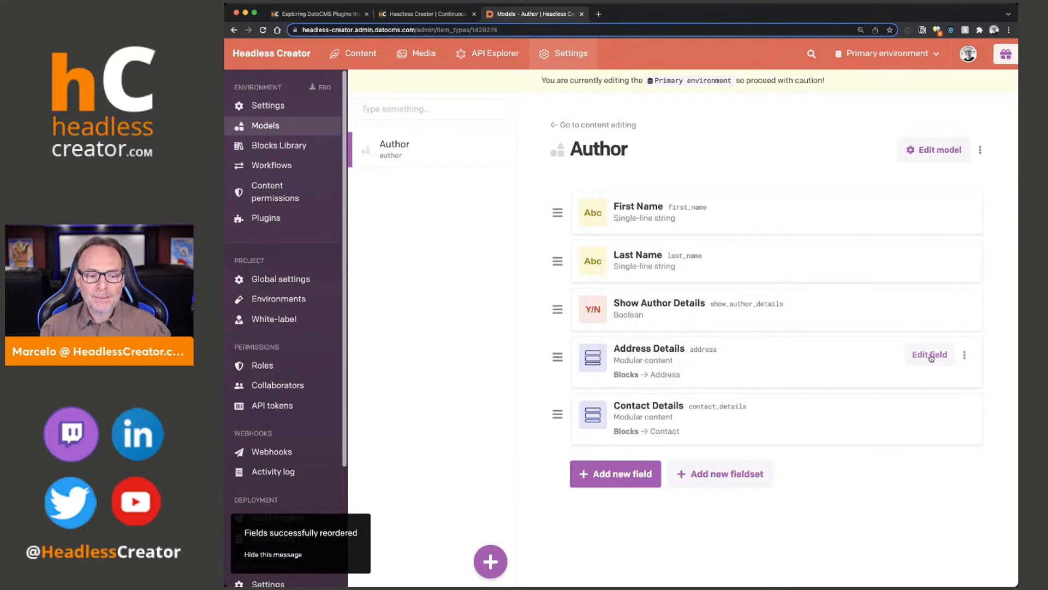
click(928, 353)
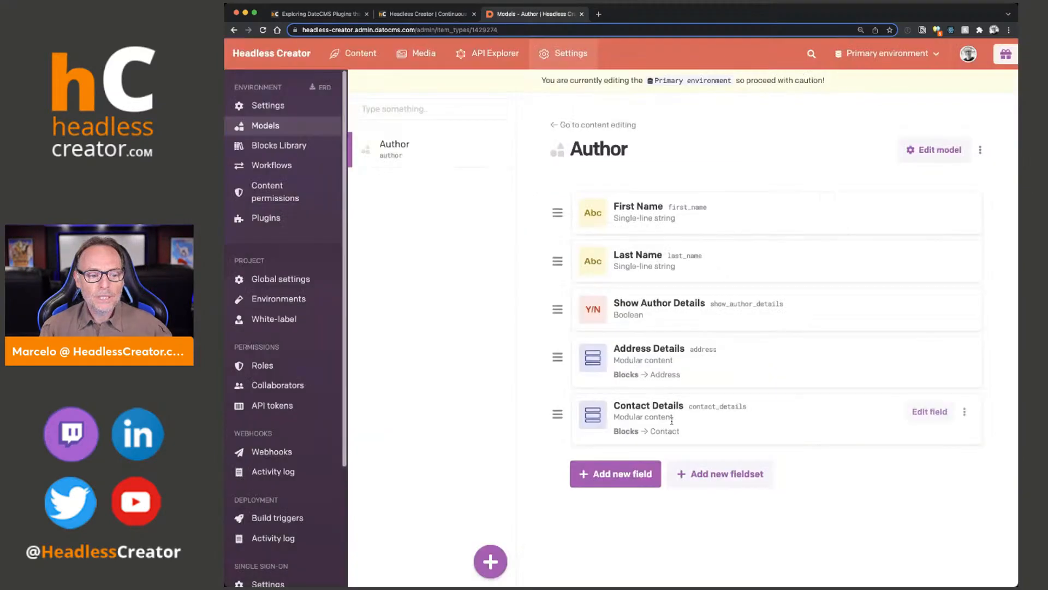
click(928, 412)
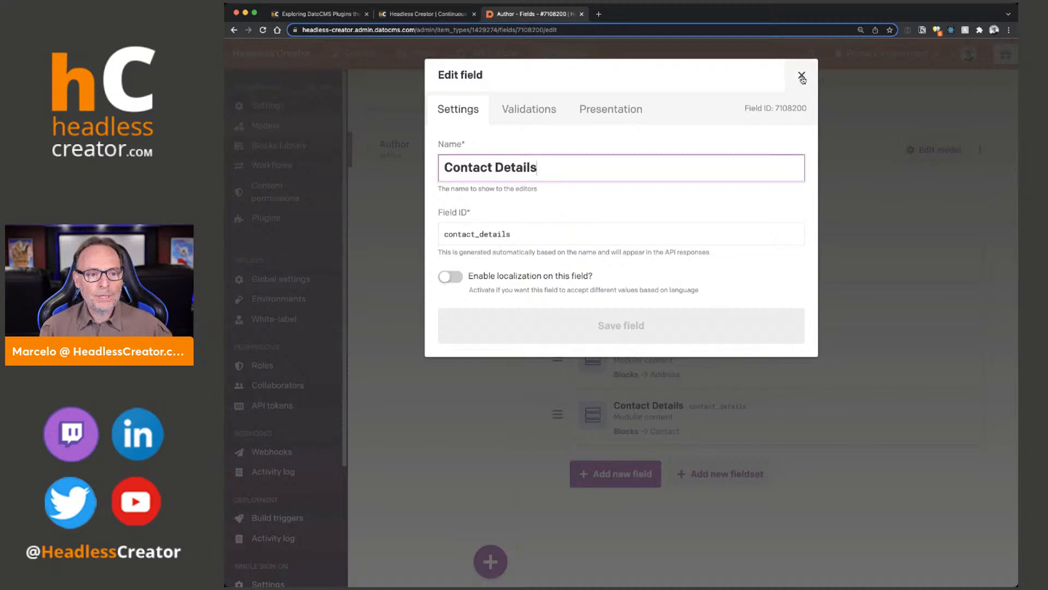
Leave Contact Details and show the Show Author Details field's Conditional fields add-on settings
click(802, 76)
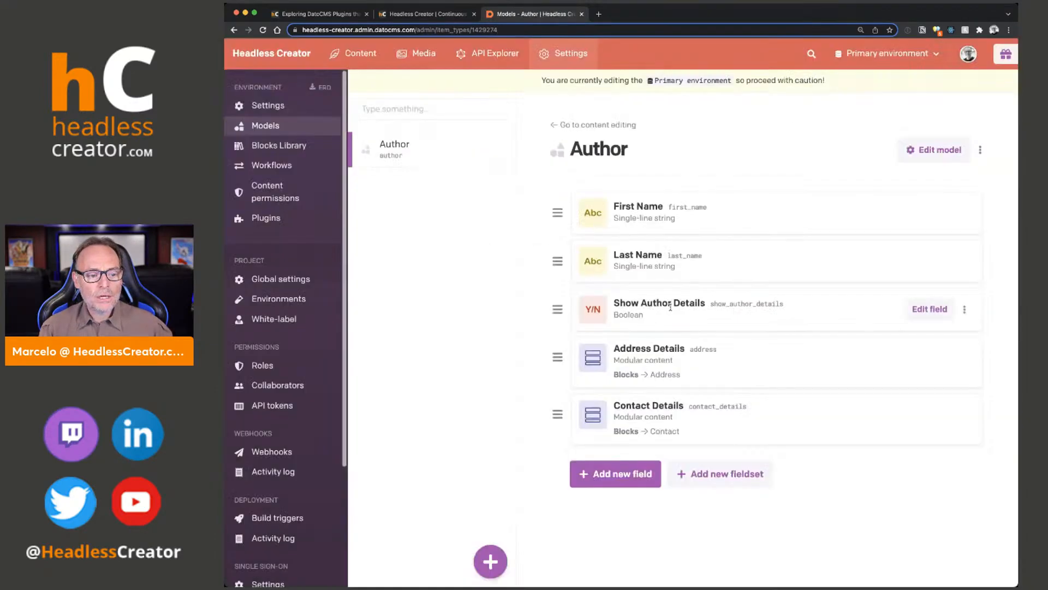
click(928, 309)
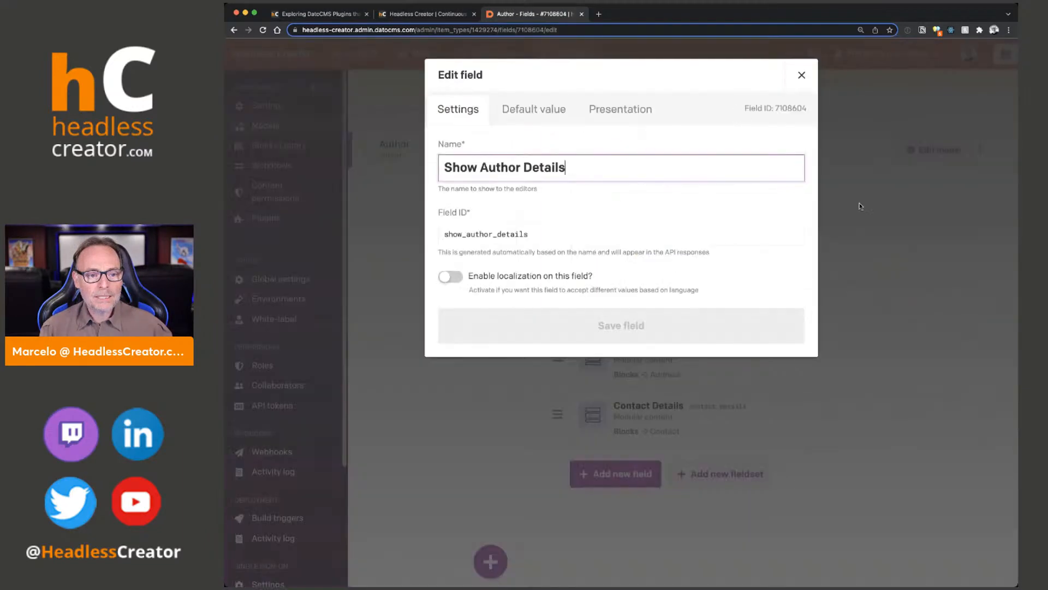
click(620, 109)
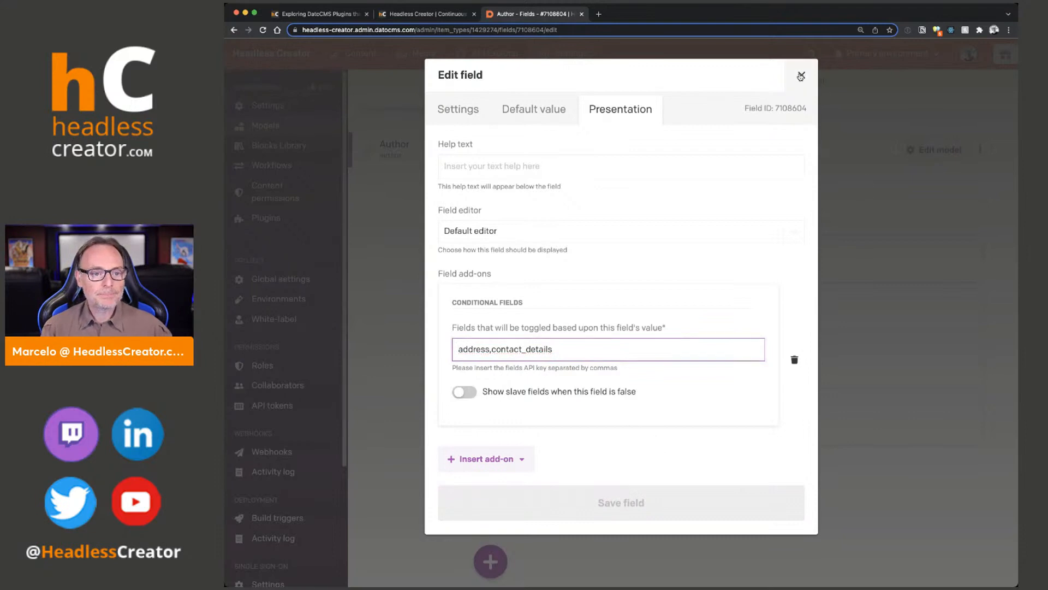
Start a new empty record in the Author collection from the Content area
click(801, 75)
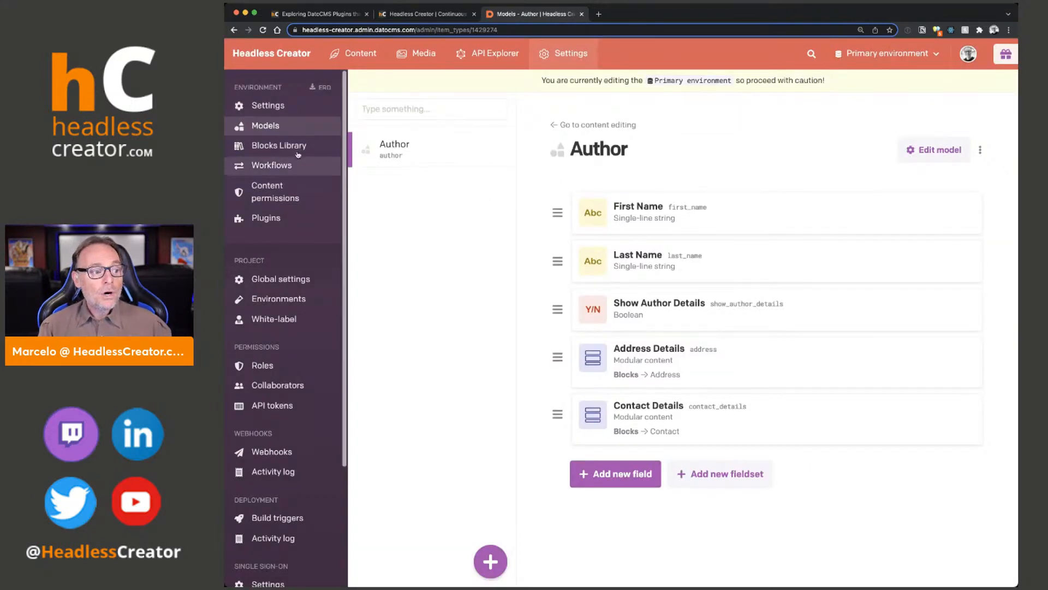
click(360, 53)
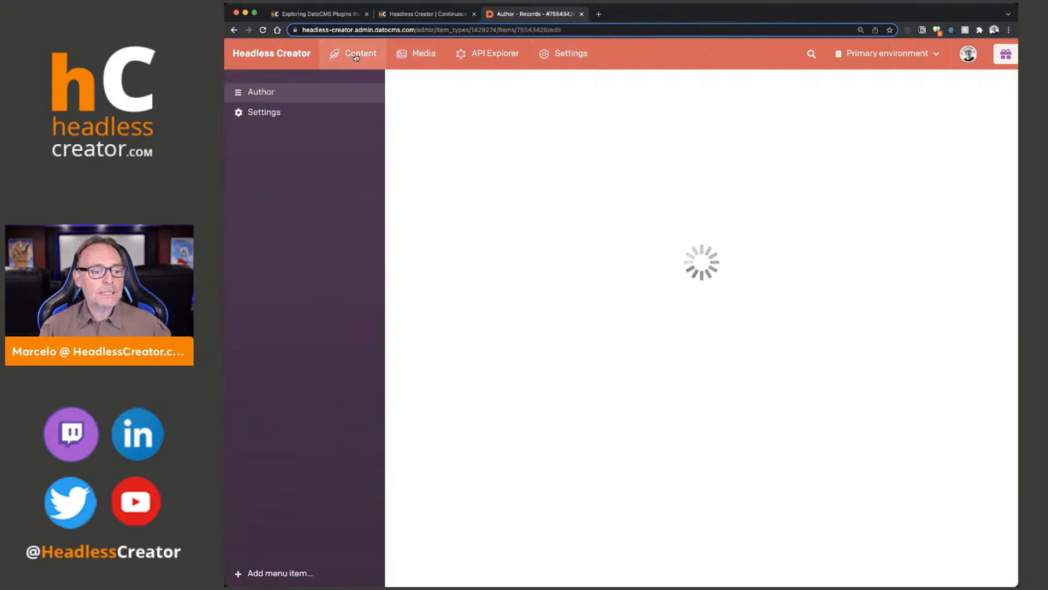
click(359, 53)
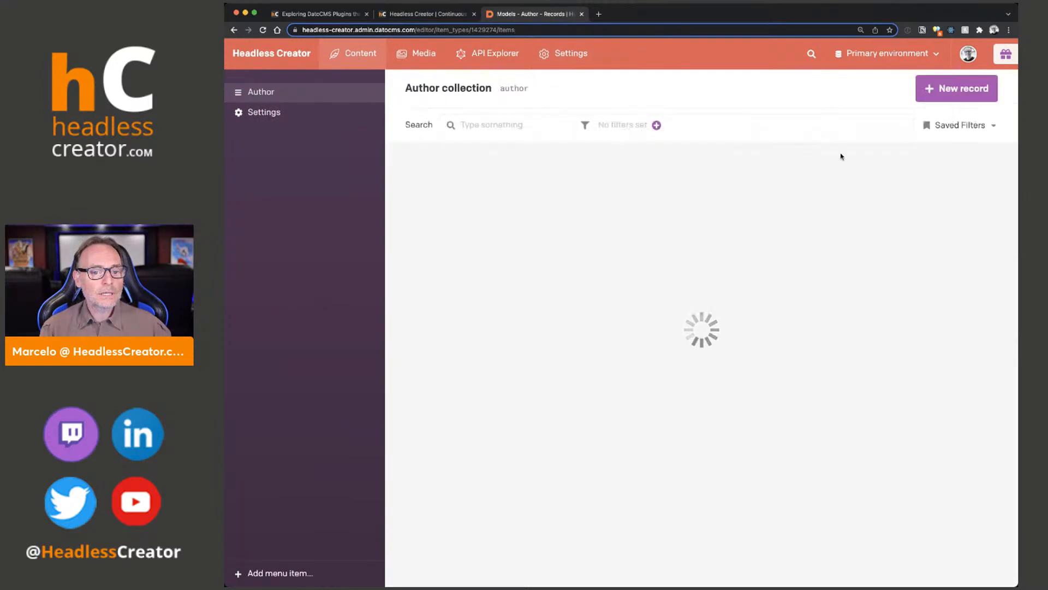
click(956, 87)
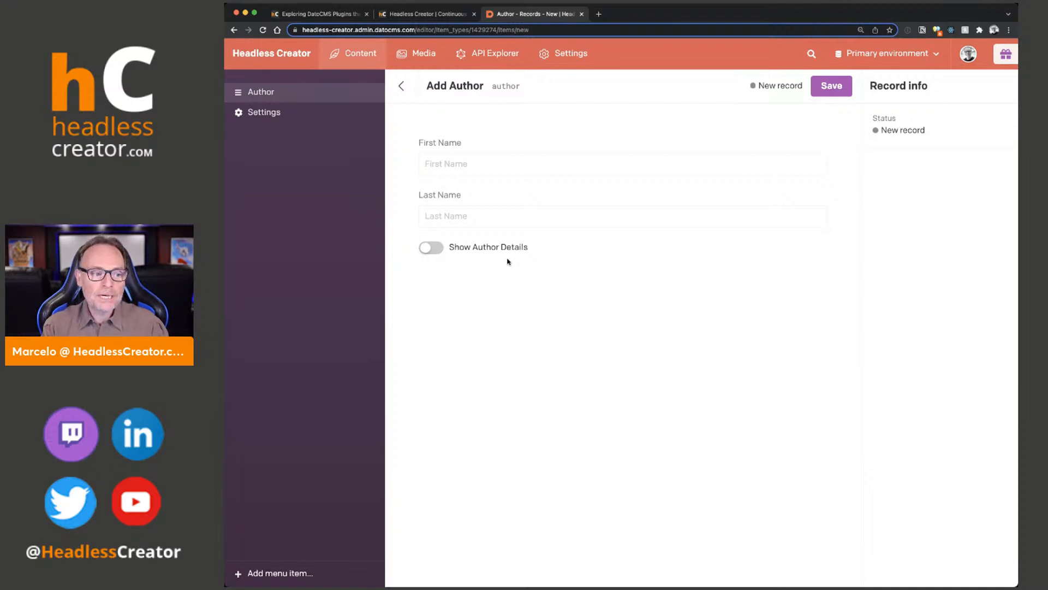
Toggle Show Author Details on, off and on again, revealing and hiding Address and Contact Details
click(430, 247)
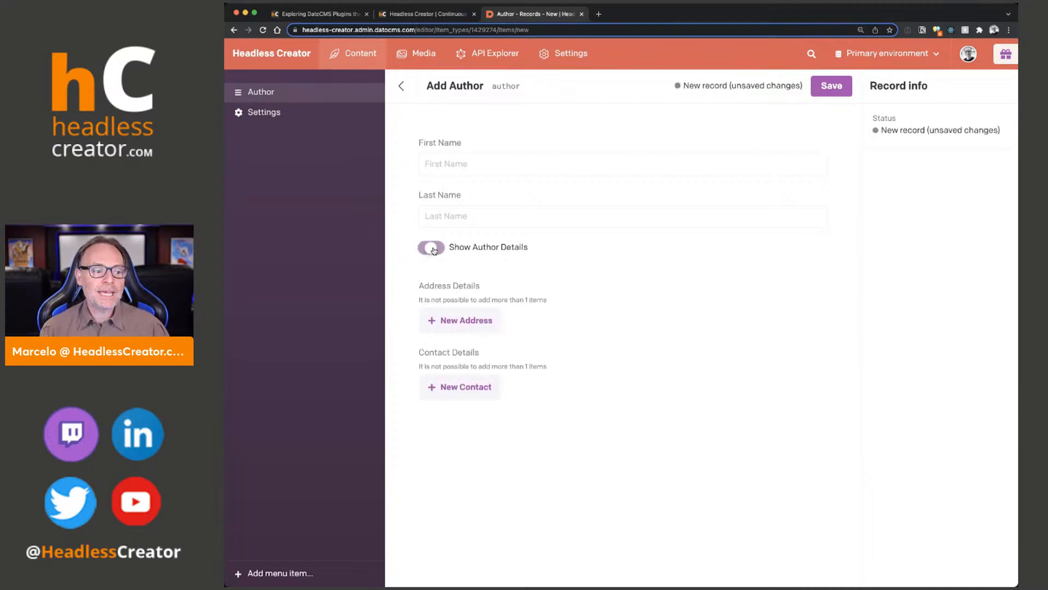
click(430, 247)
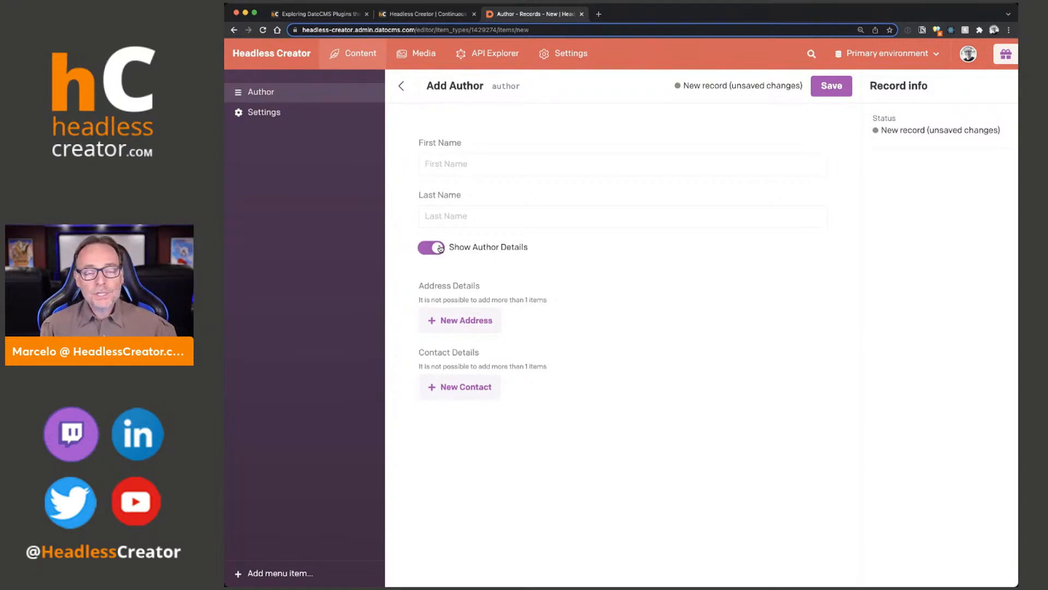
click(430, 247)
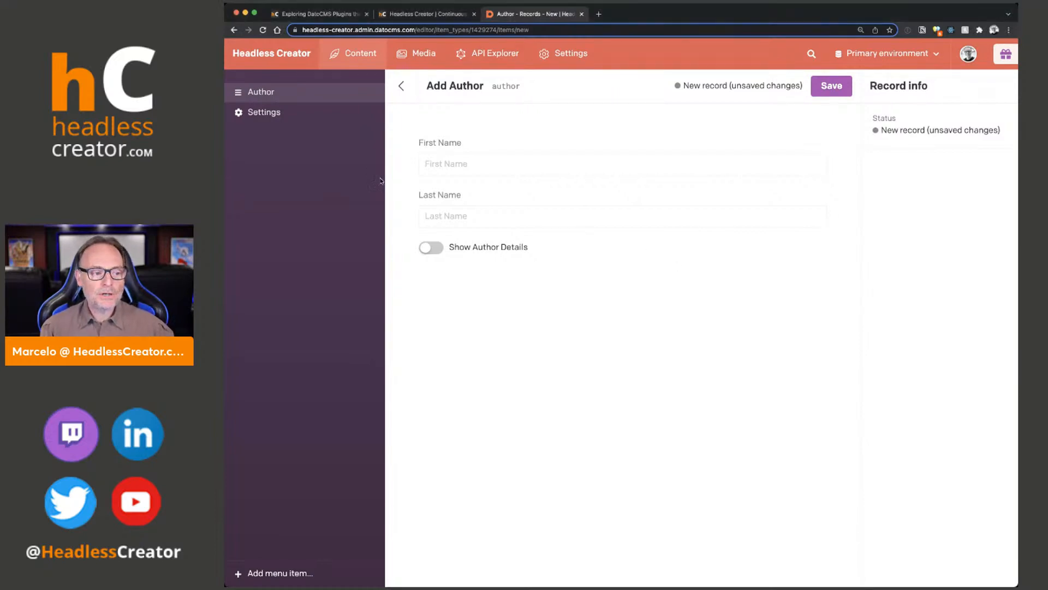
click(432, 248)
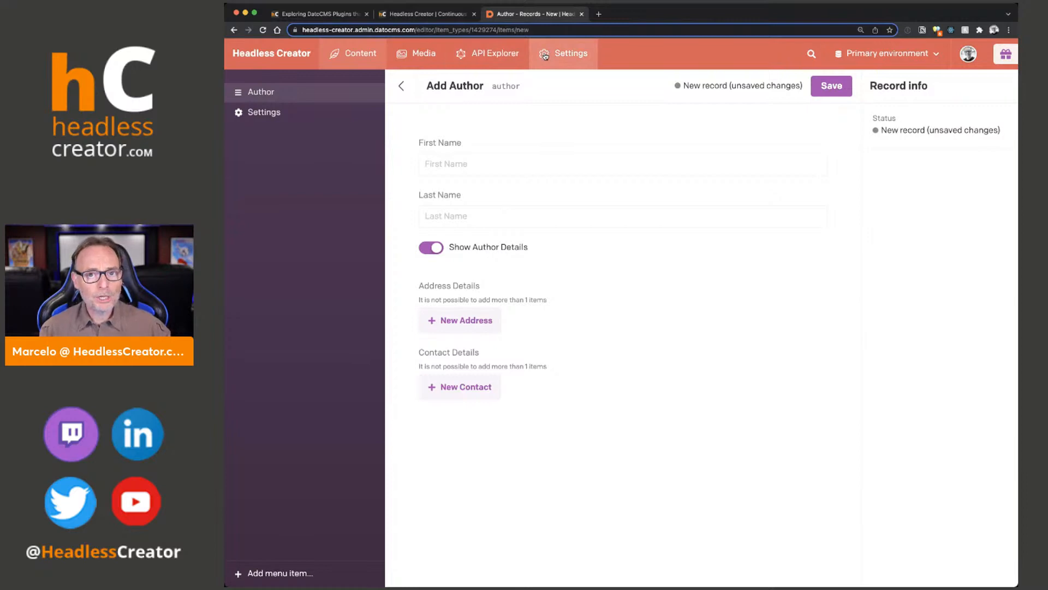
Discard the unsaved record and return to the Show Author Details field's presentation options
click(570, 54)
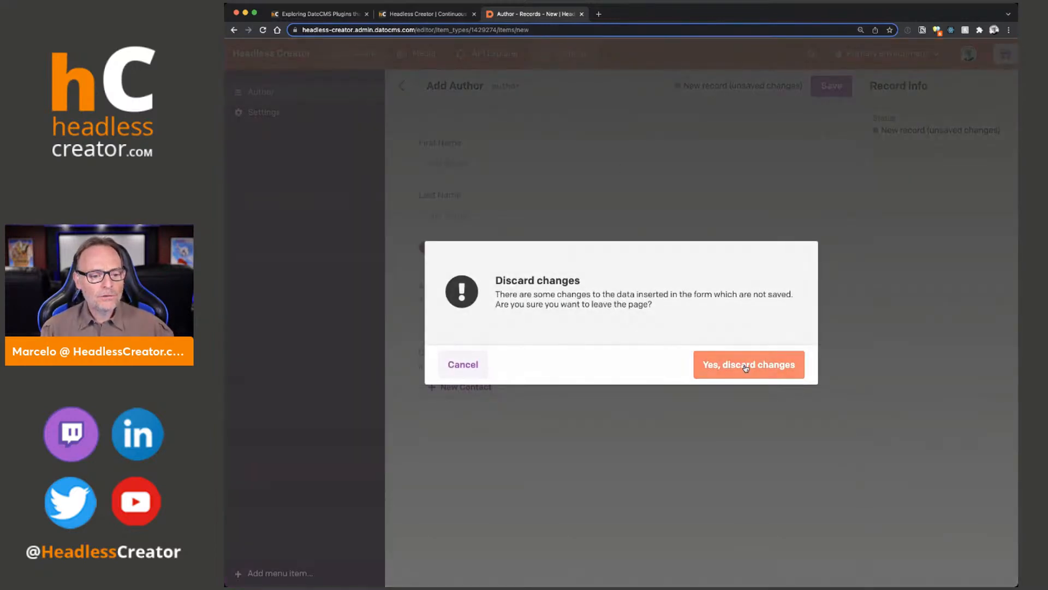
click(749, 365)
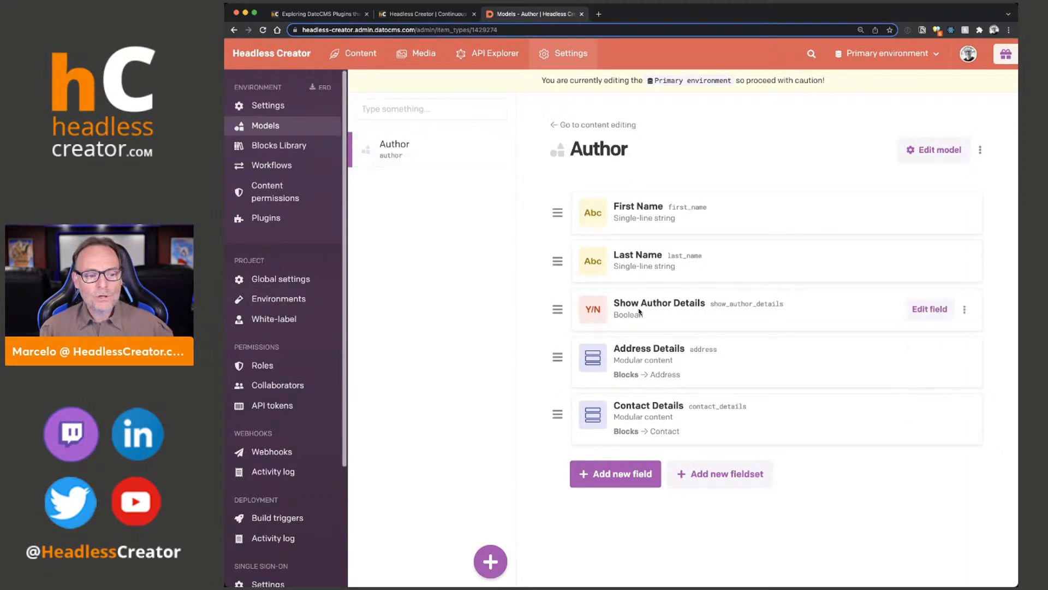
click(929, 309)
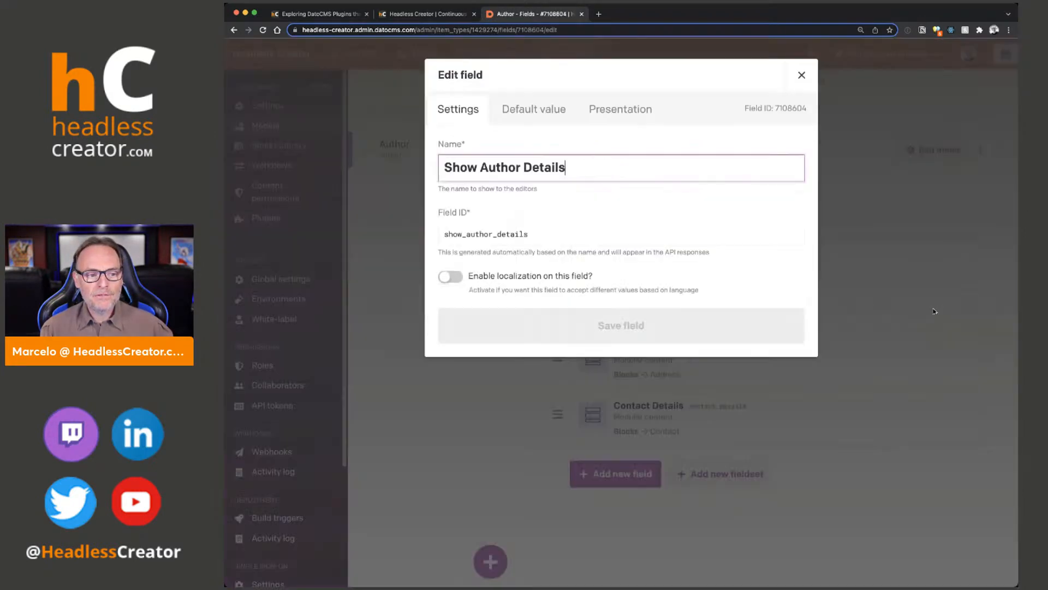
click(620, 110)
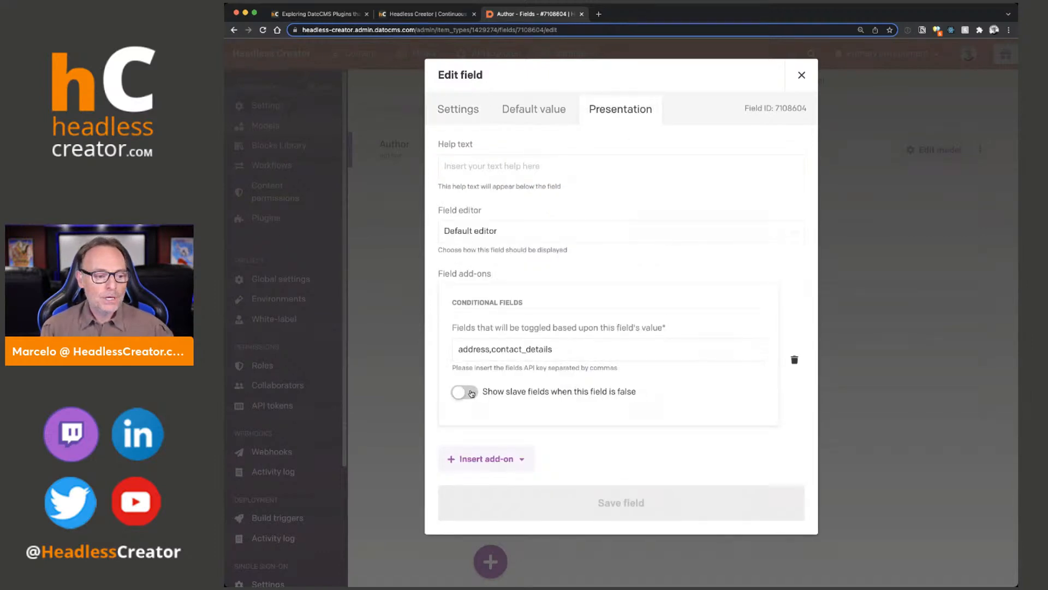
Enable 'Show slave fields when false', rename the field Hide Author Details and save it
click(464, 390)
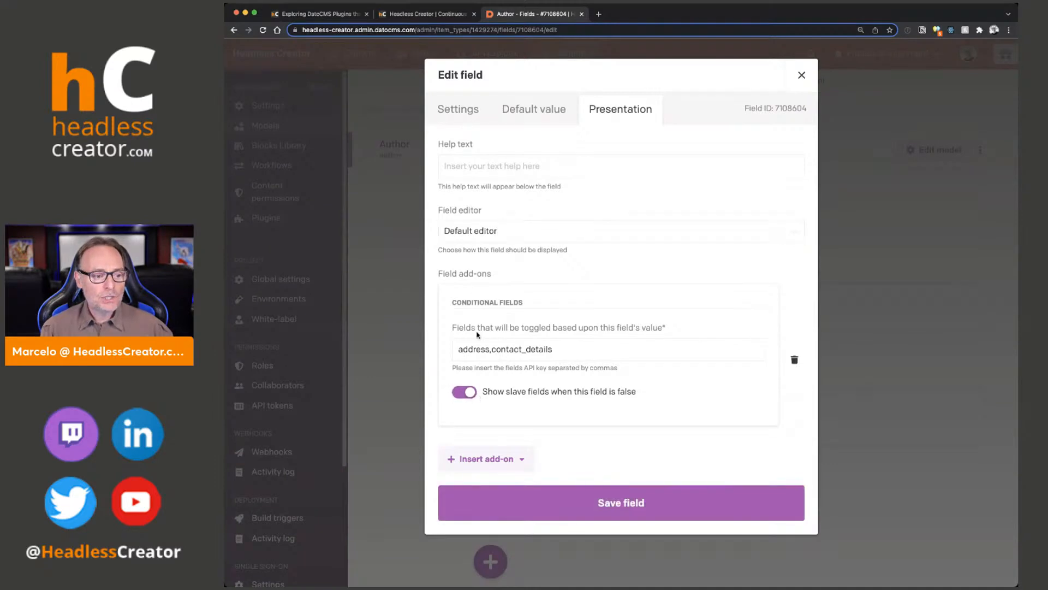
click(458, 109)
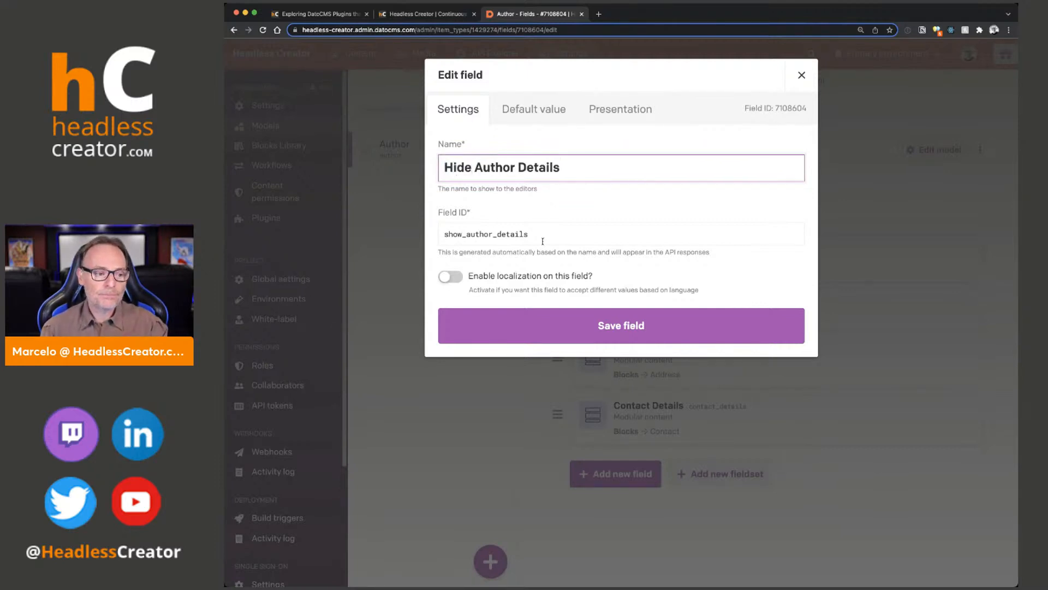
click(621, 326)
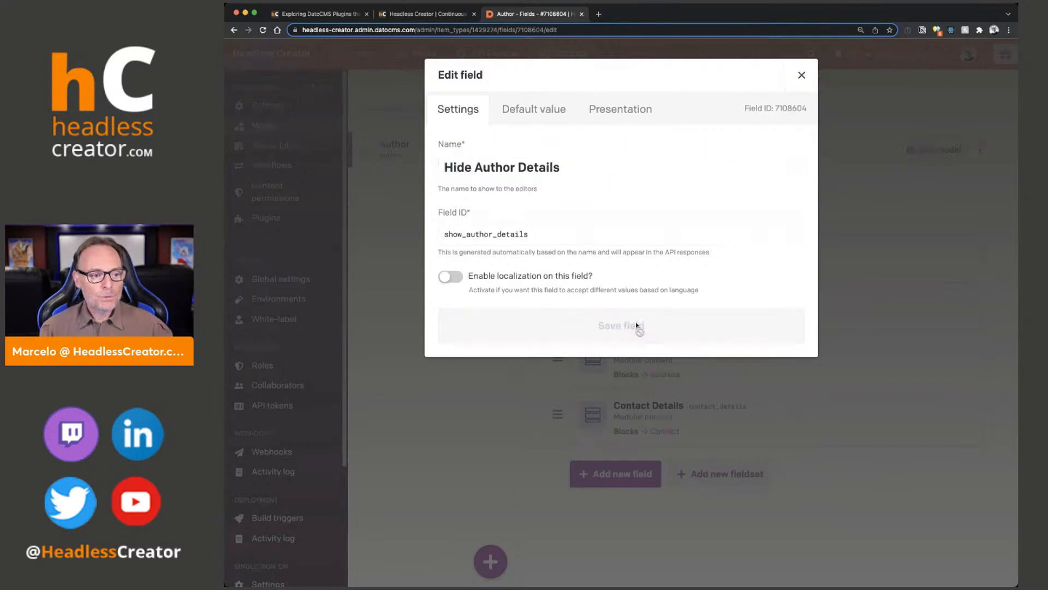
click(619, 325)
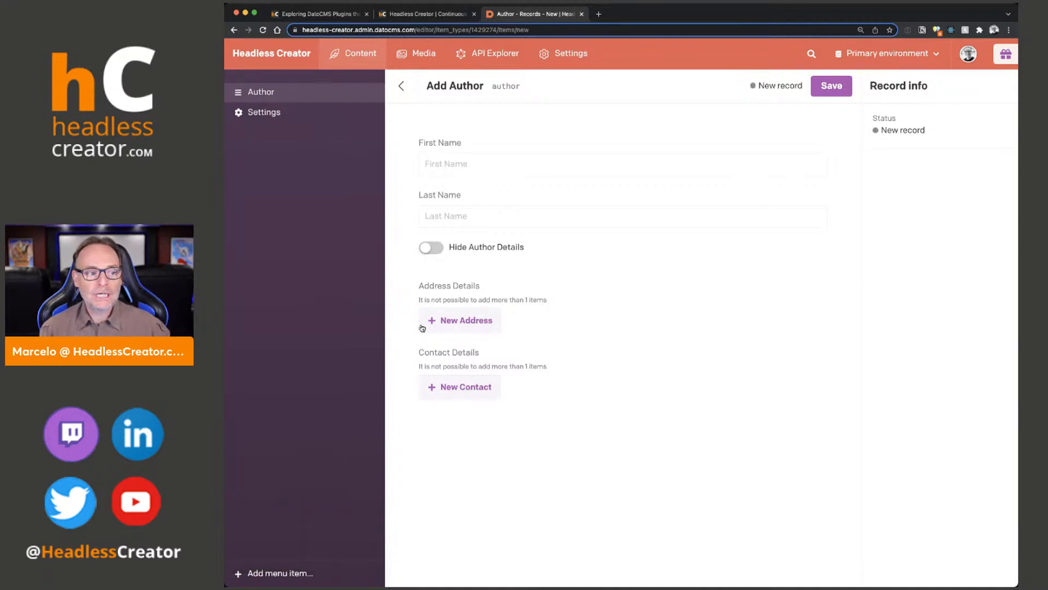
Switch Hide Author Details on in the new record so Address and Contact Details disappear
click(431, 247)
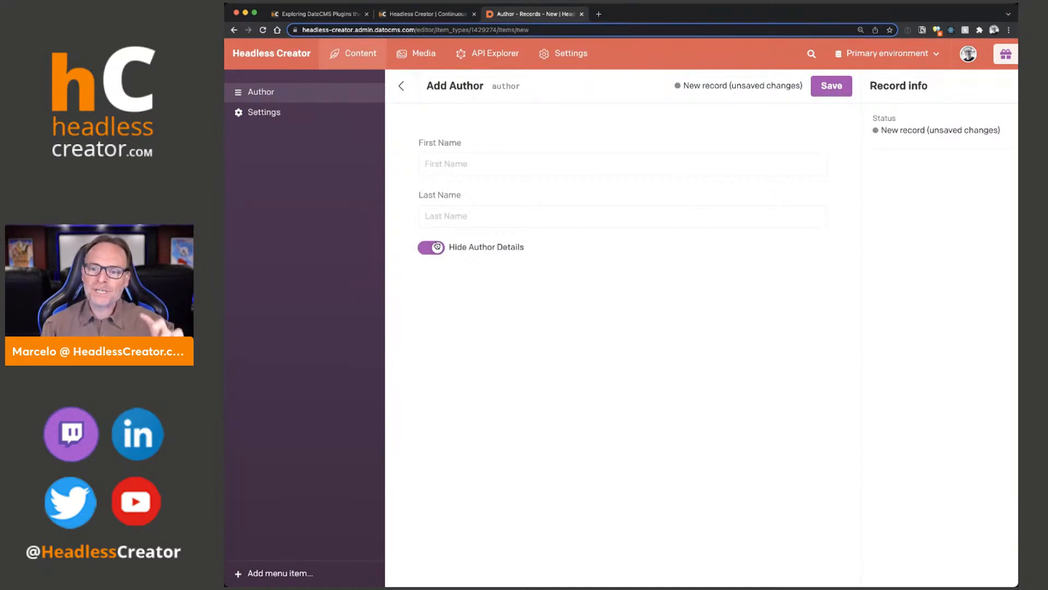
click(431, 246)
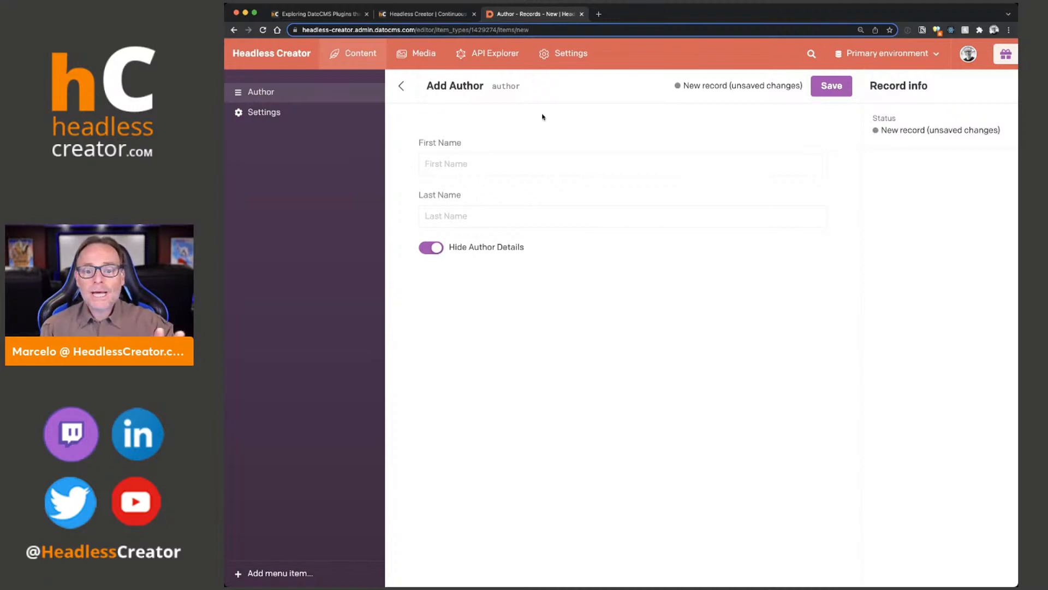
mouse_move(677, 184)
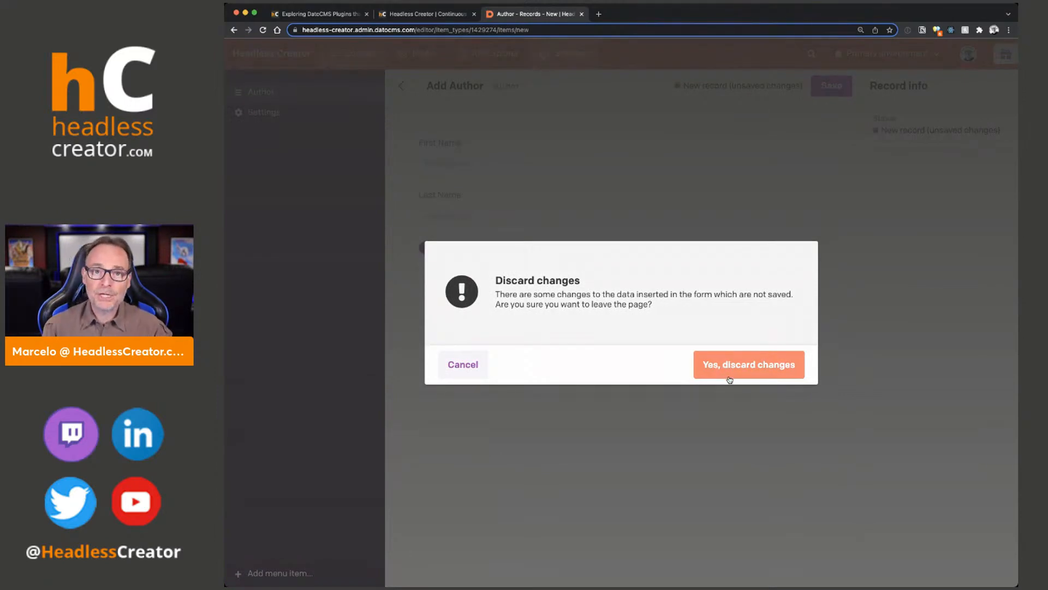
Discard the unsaved test record, returning to the Author collection list
click(749, 364)
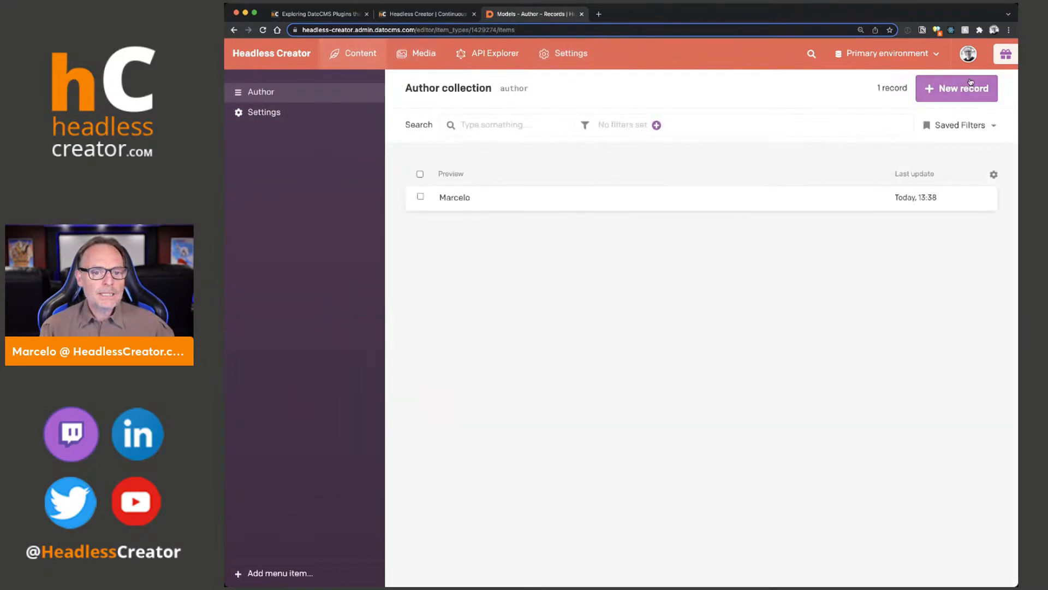
Create a new Author record named John Doe and add an address block
click(956, 88)
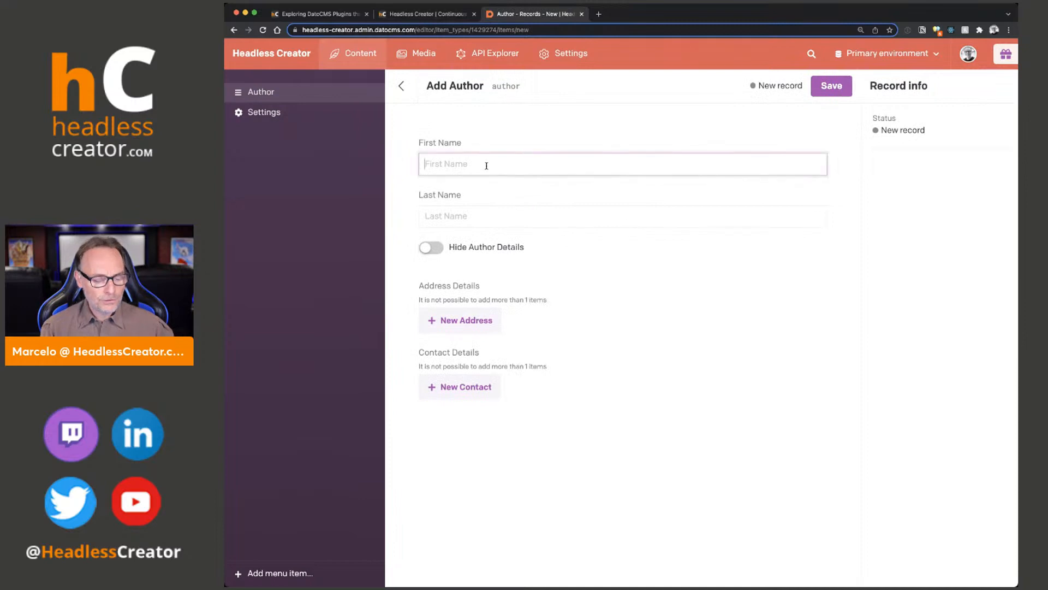
text(John Doe)
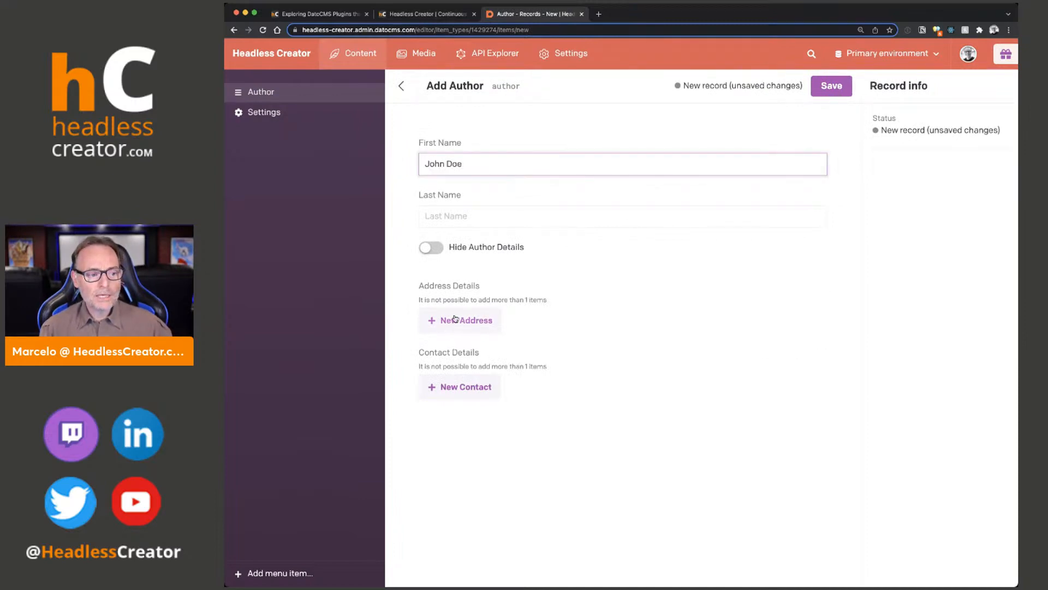
click(466, 319)
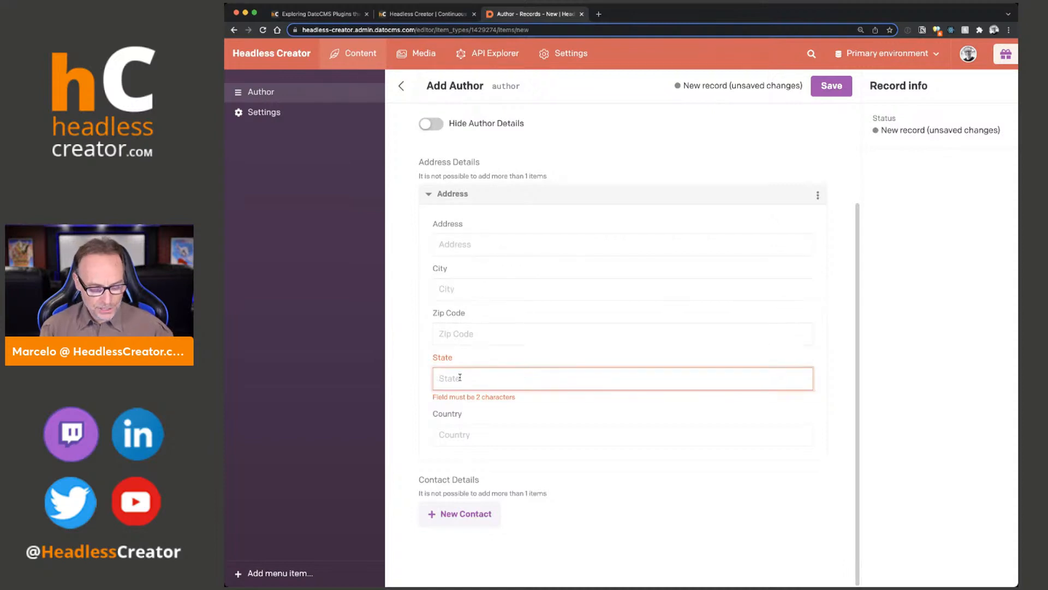
Fill State with CA (retrying 'Cal' against the two-character limit) and Country with United States
text(CA)
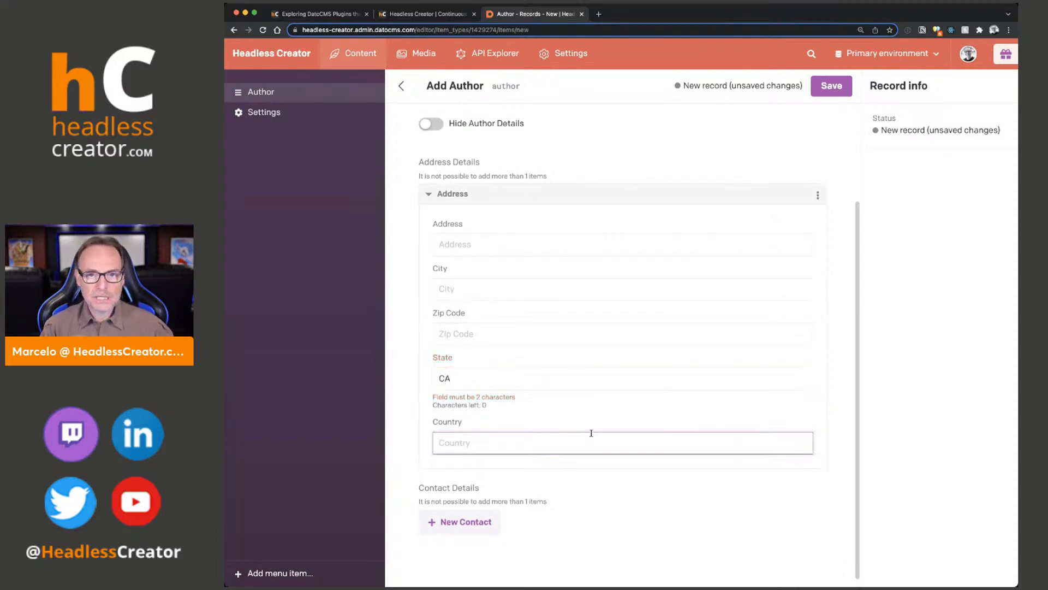
text(USA)
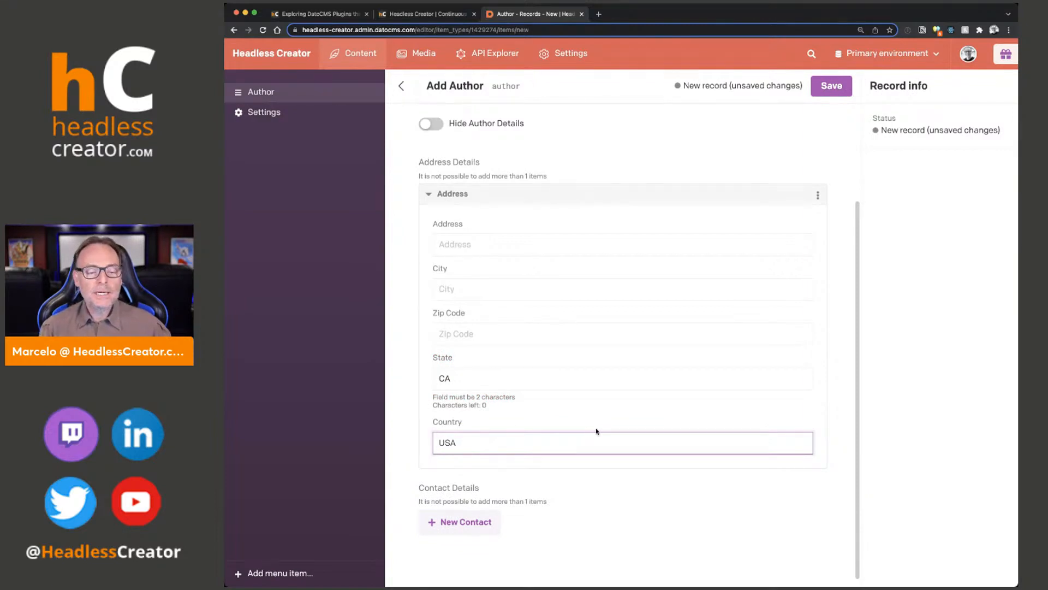
click(447, 378)
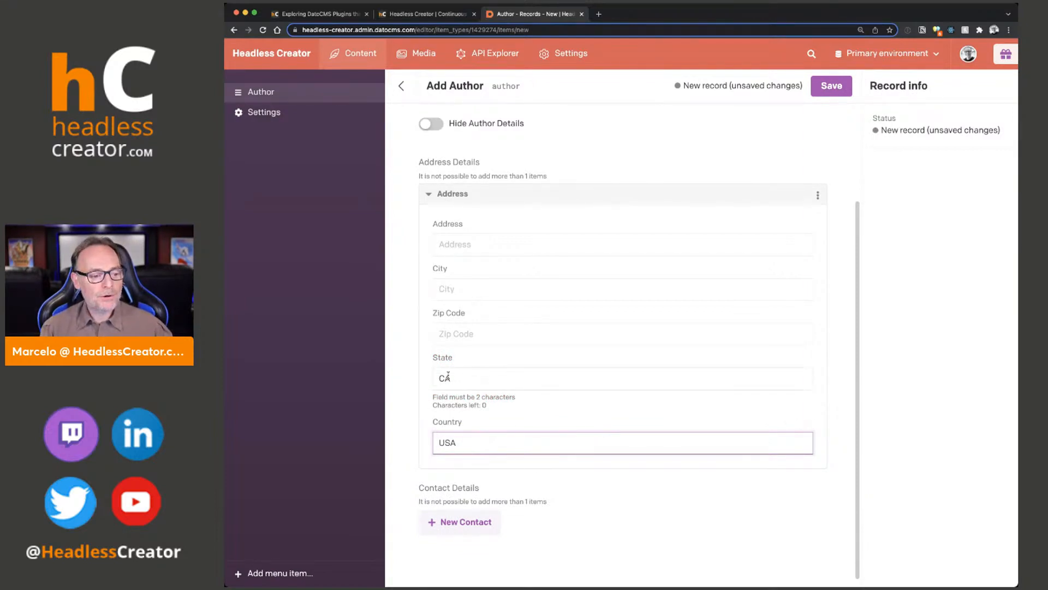
text(Cal)
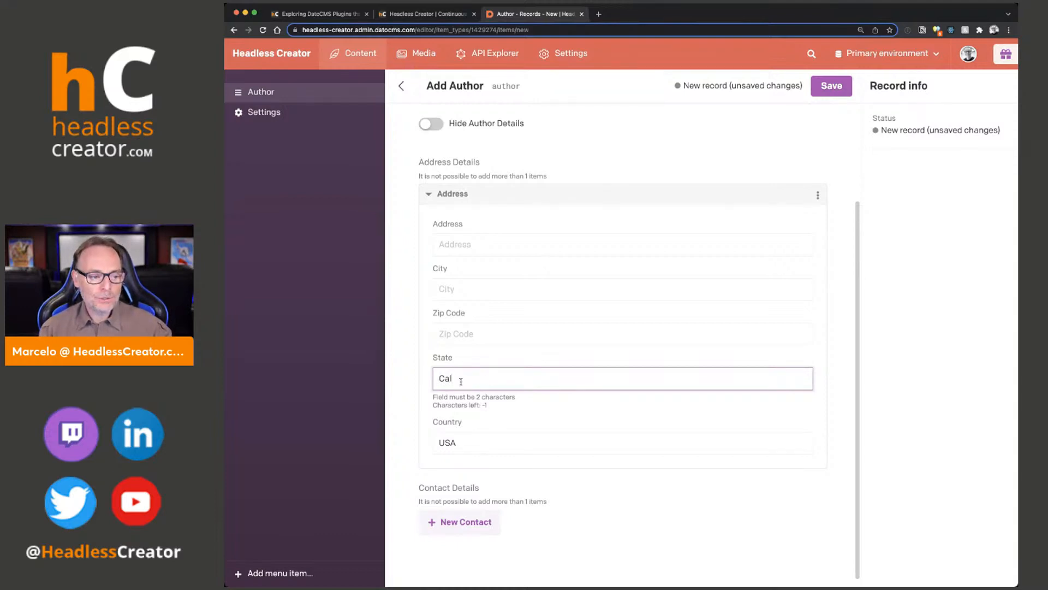
key(Backspace)
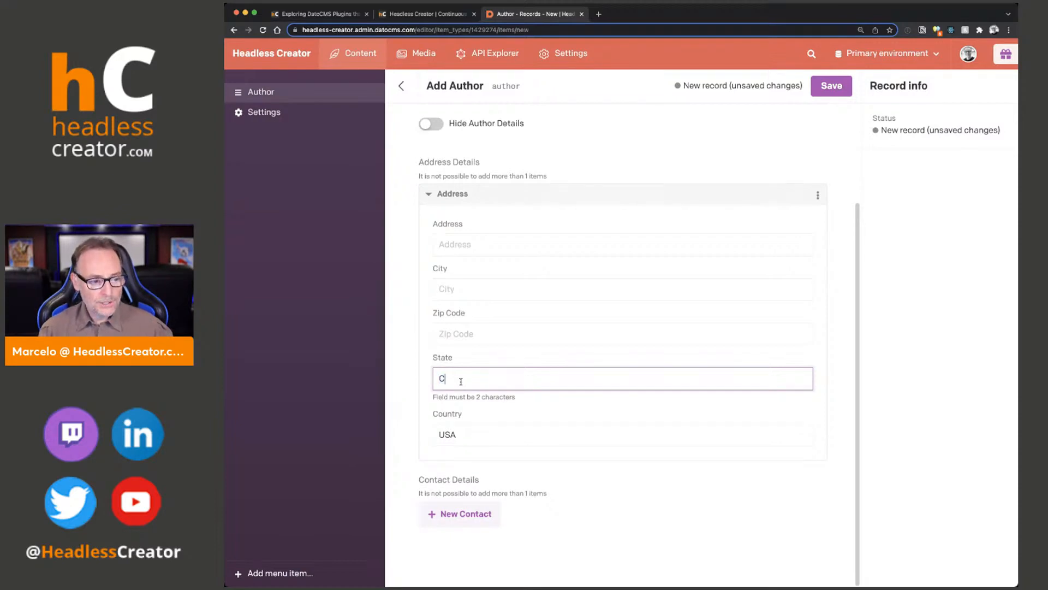
text(U)
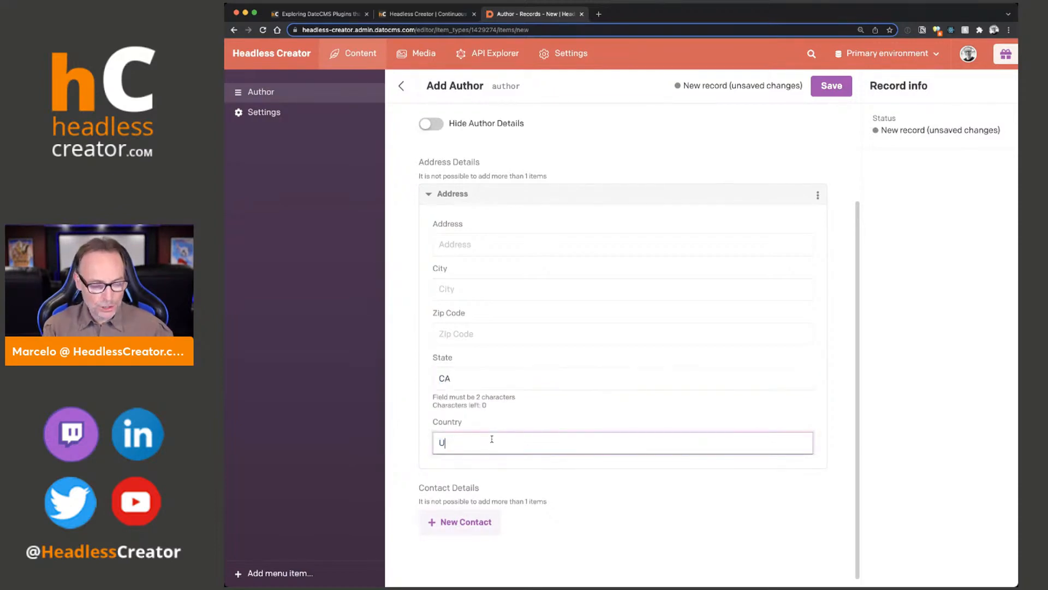
text(nited State)
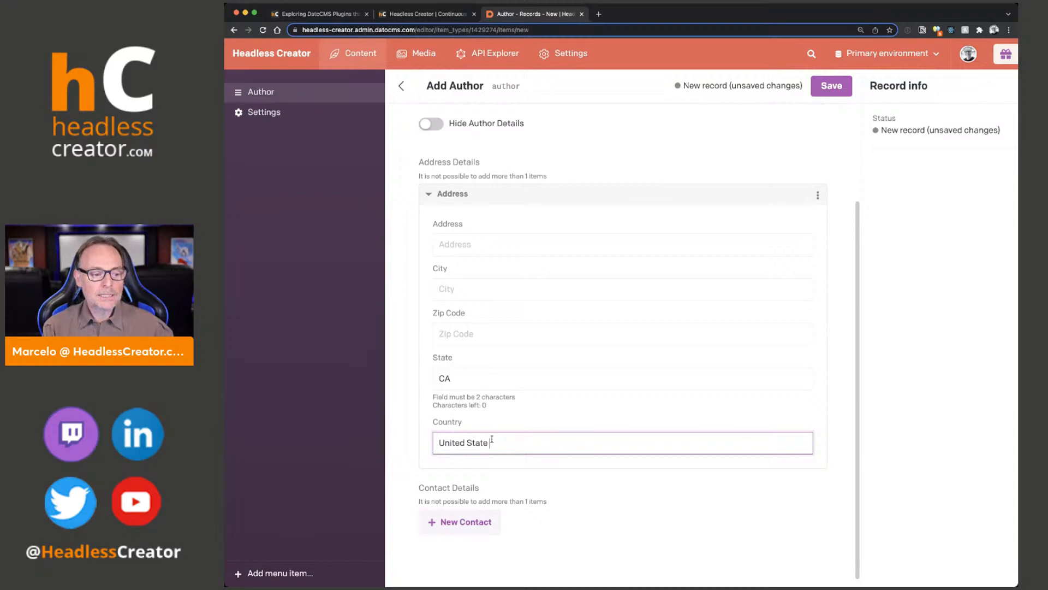